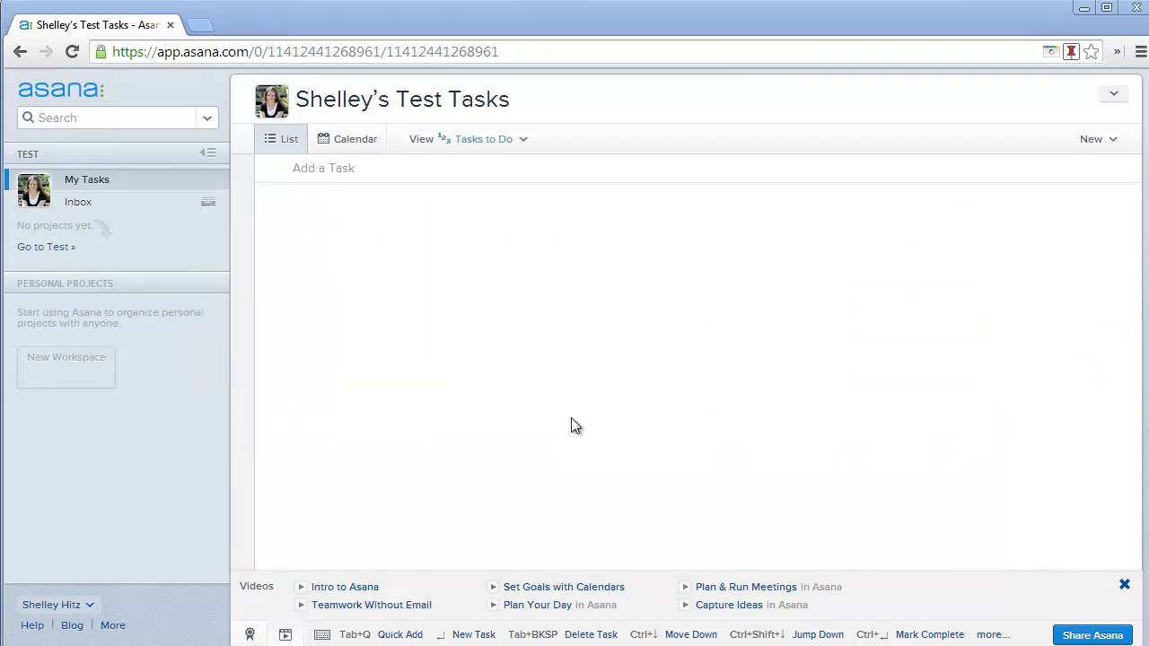
mouse_move(212, 394)
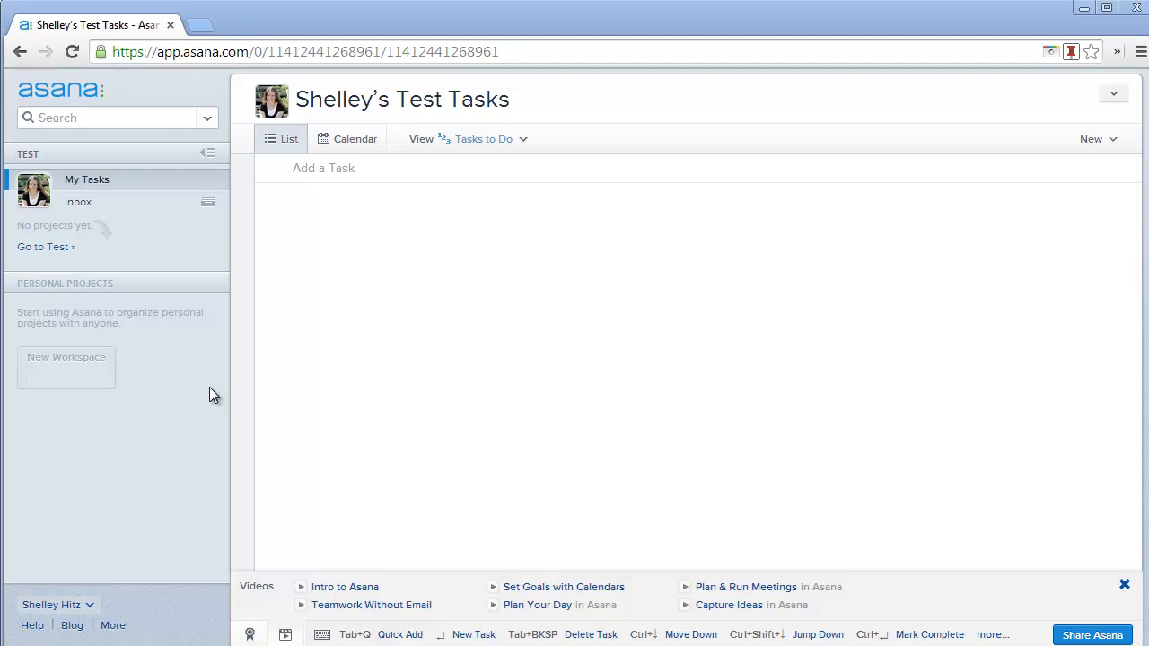
mouse_move(212, 375)
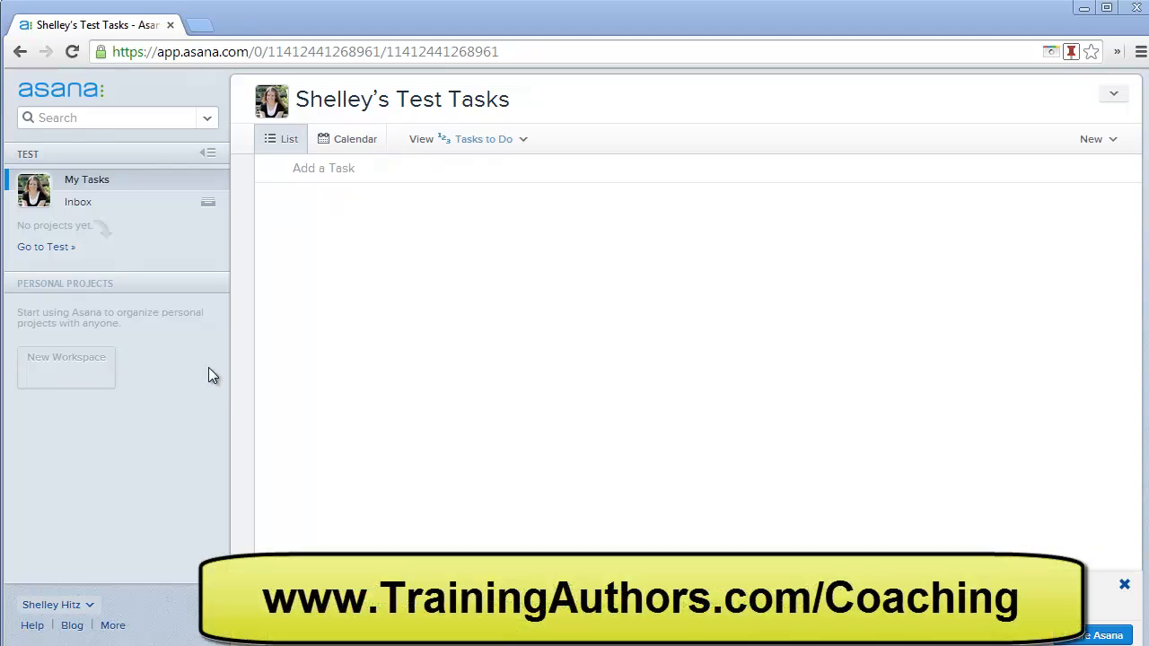
mouse_move(255, 362)
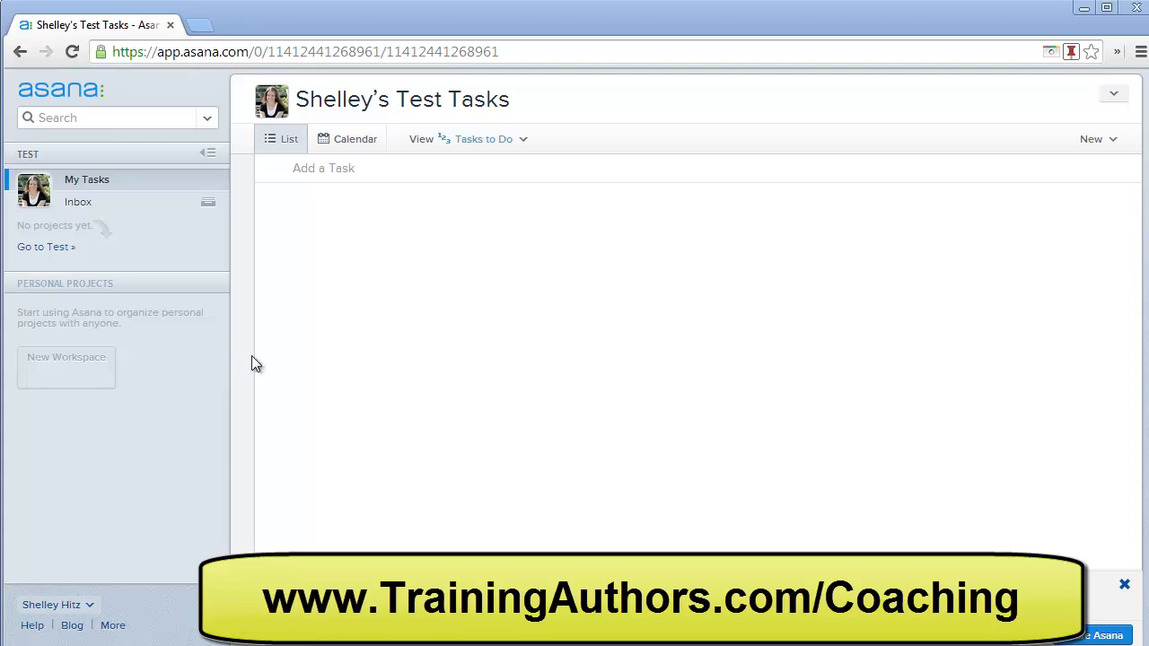
mouse_move(351, 392)
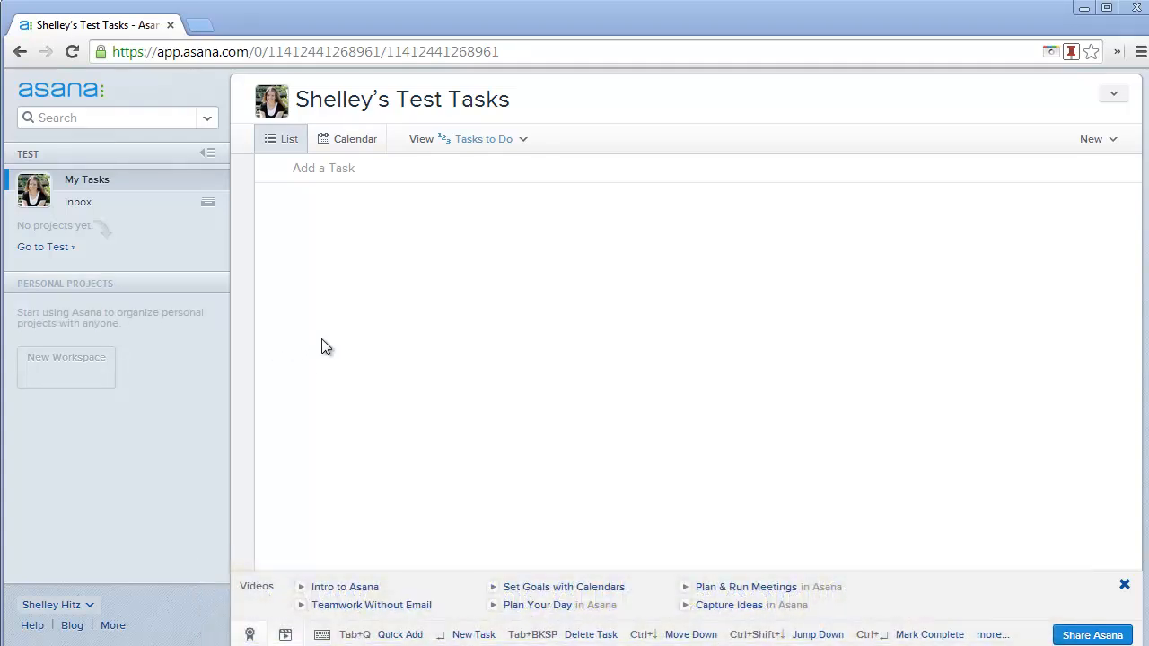
mouse_move(294, 474)
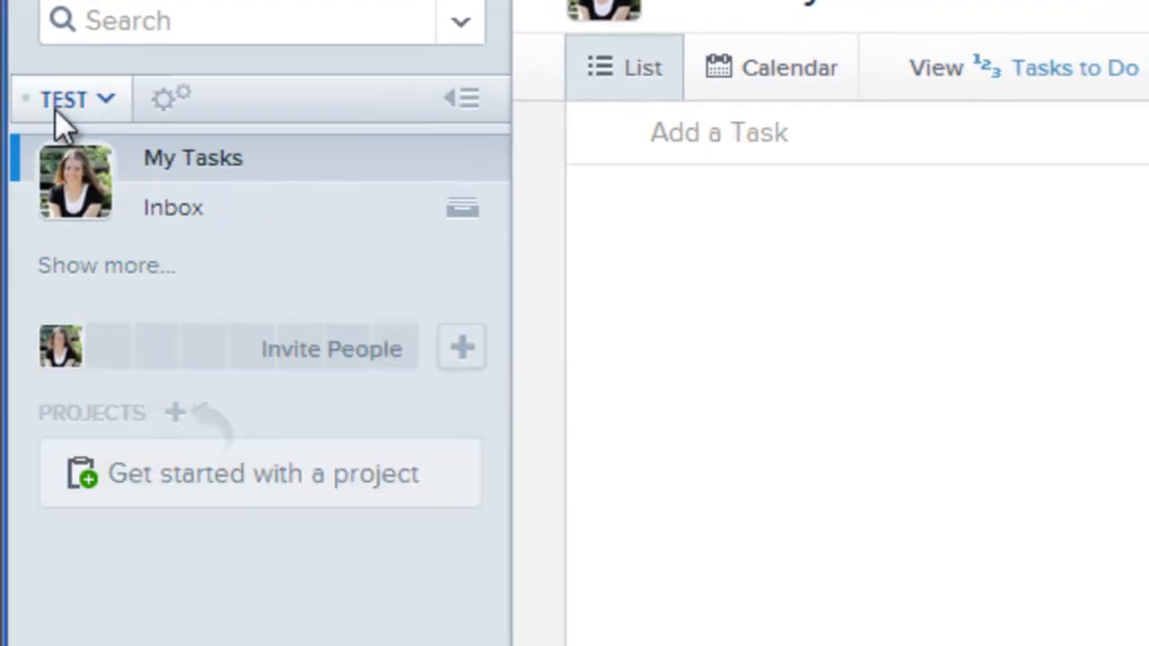
mouse_move(170, 97)
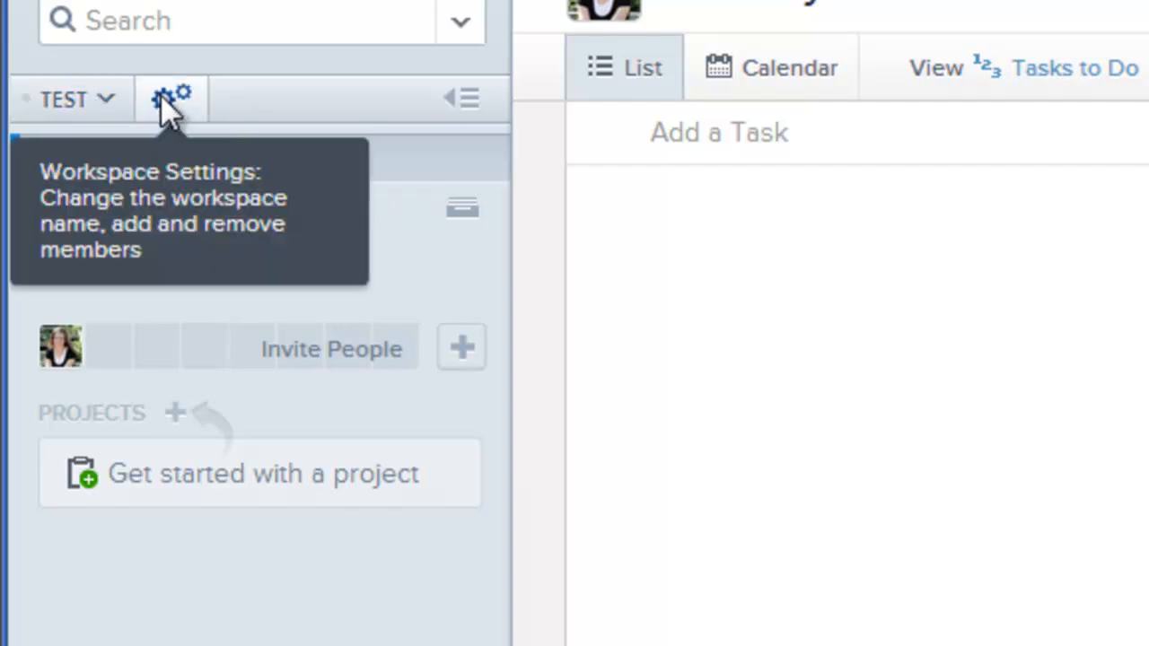
Reveal the TEST workspace's People section with the Invite a teammate field.
left_click(171, 97)
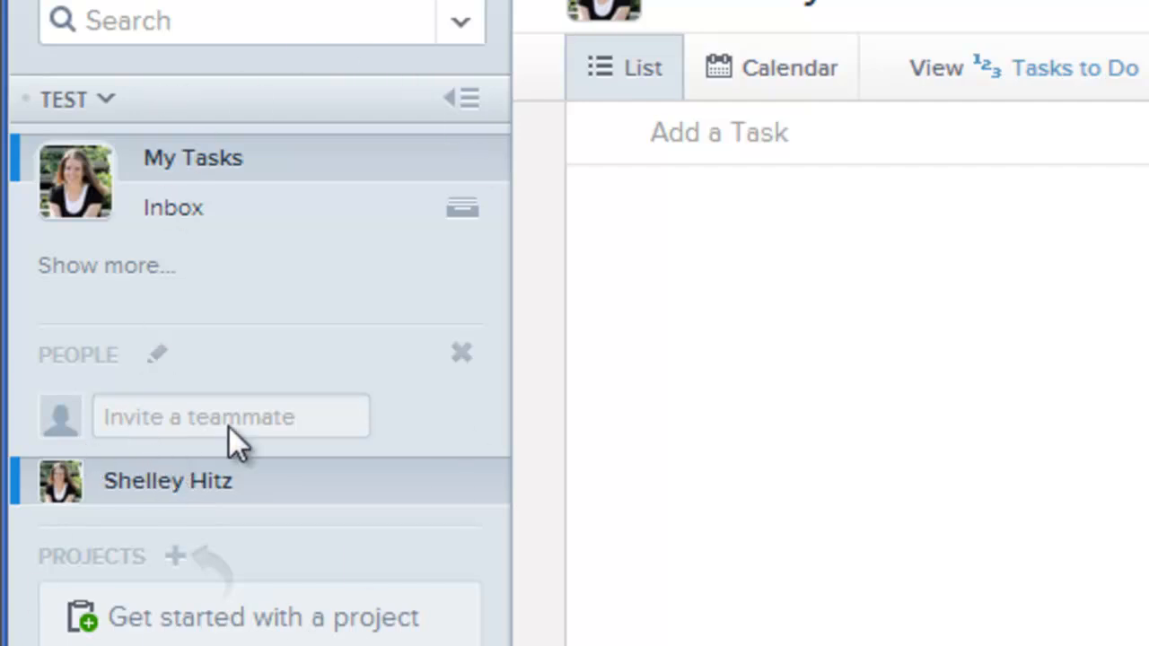
mouse_move(233, 337)
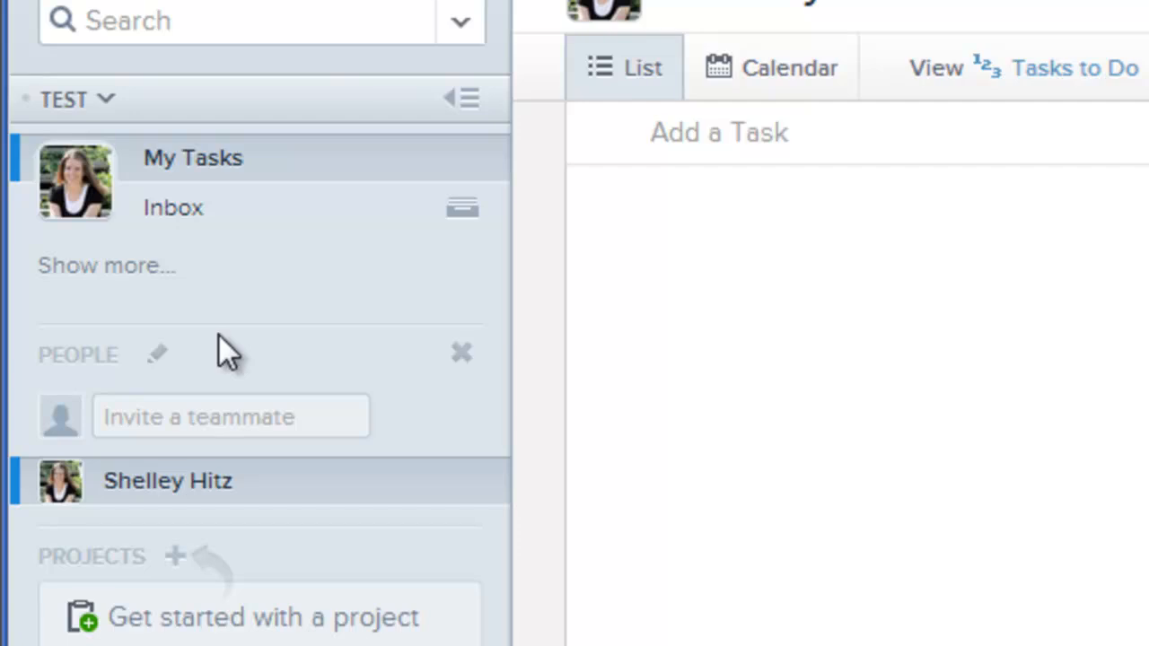
mouse_move(250, 375)
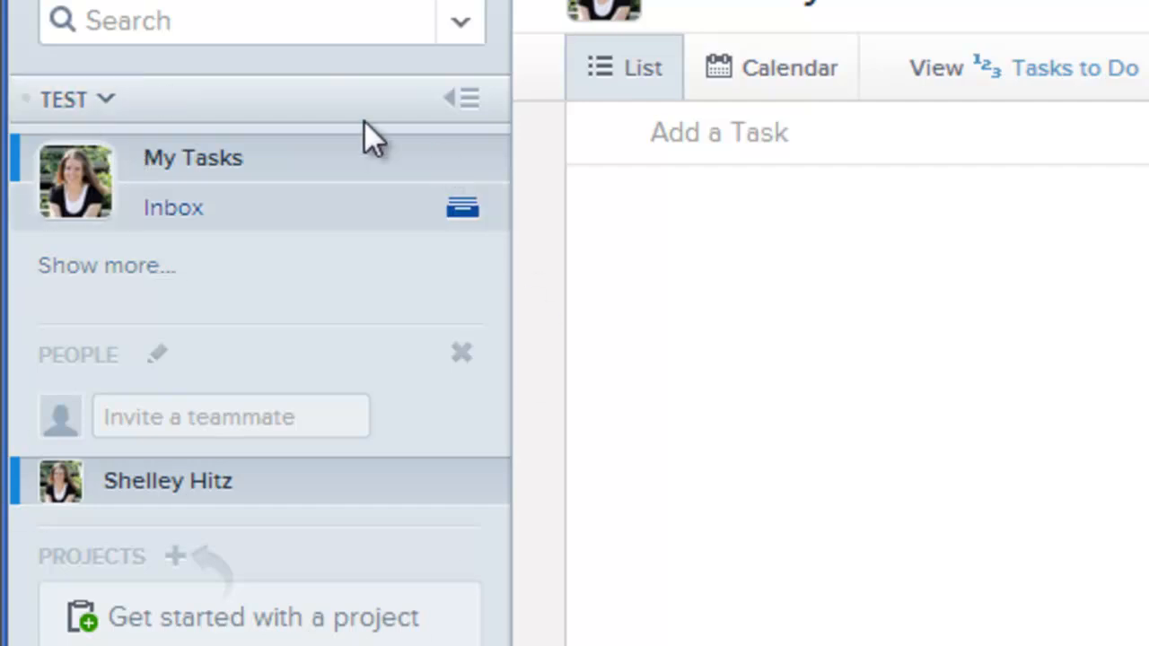
mouse_move(135, 575)
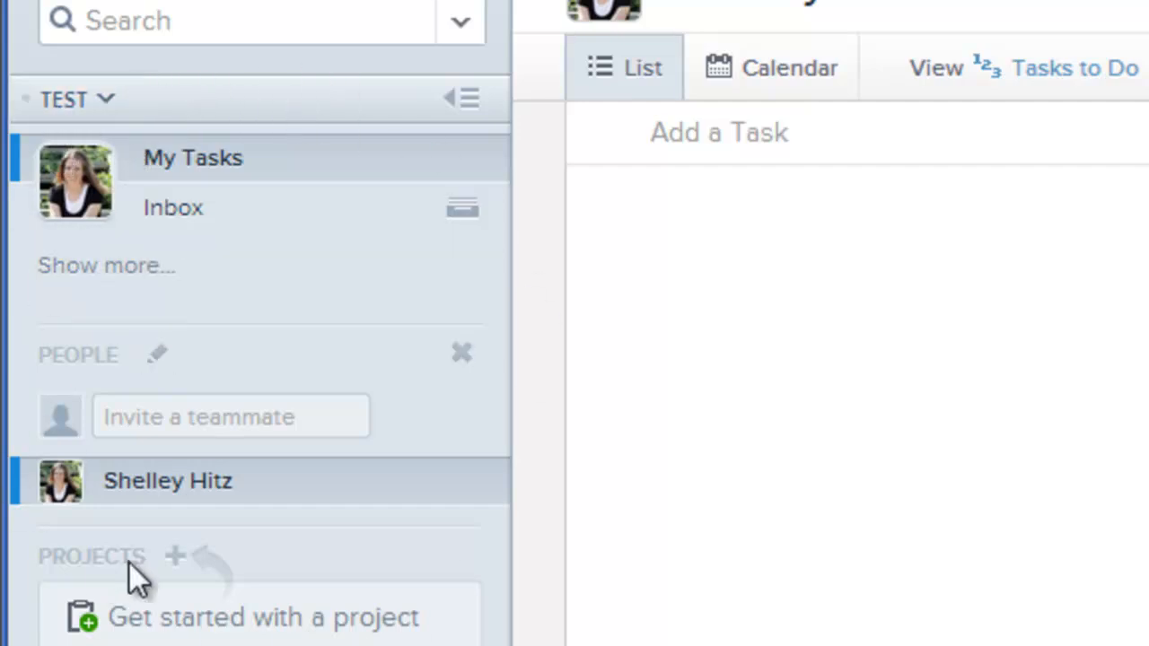
Create the 'Book cover' project and enter its first task 'Brainstorm book titles'.
left_click(176, 557)
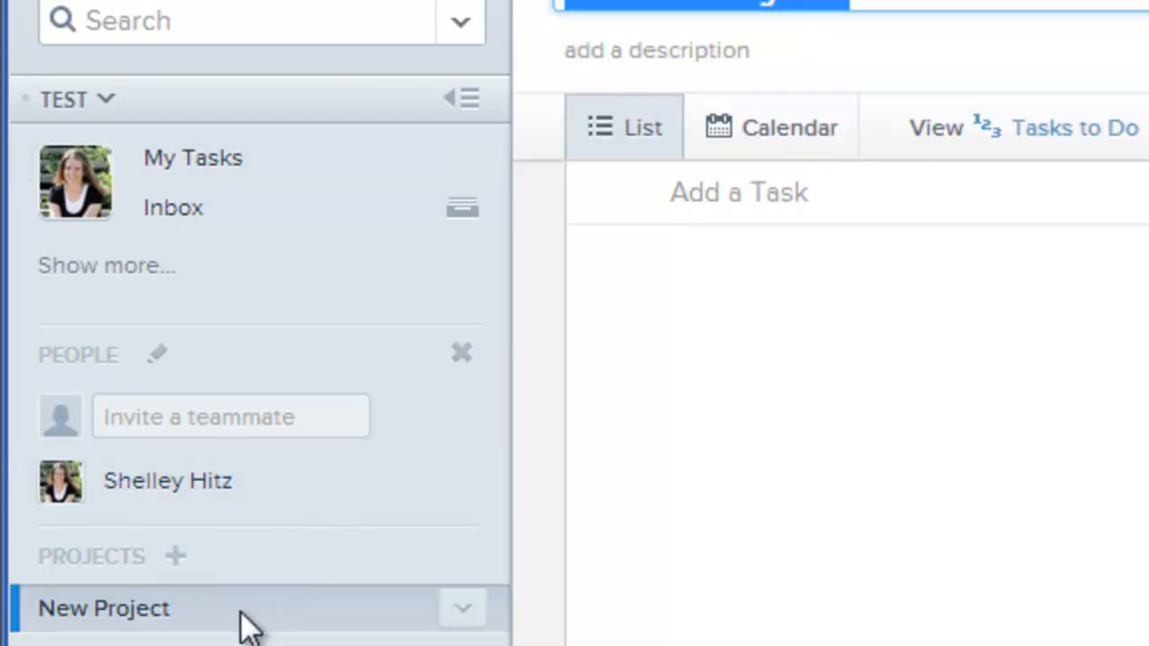
type("Book cover")
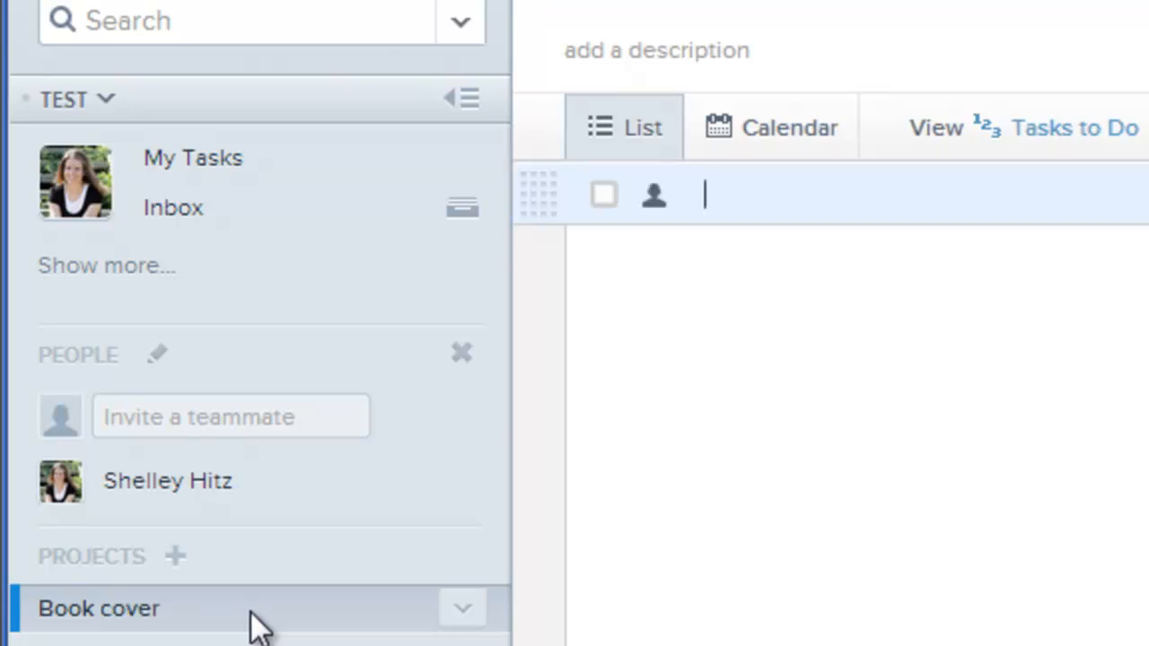
mouse_move(374, 578)
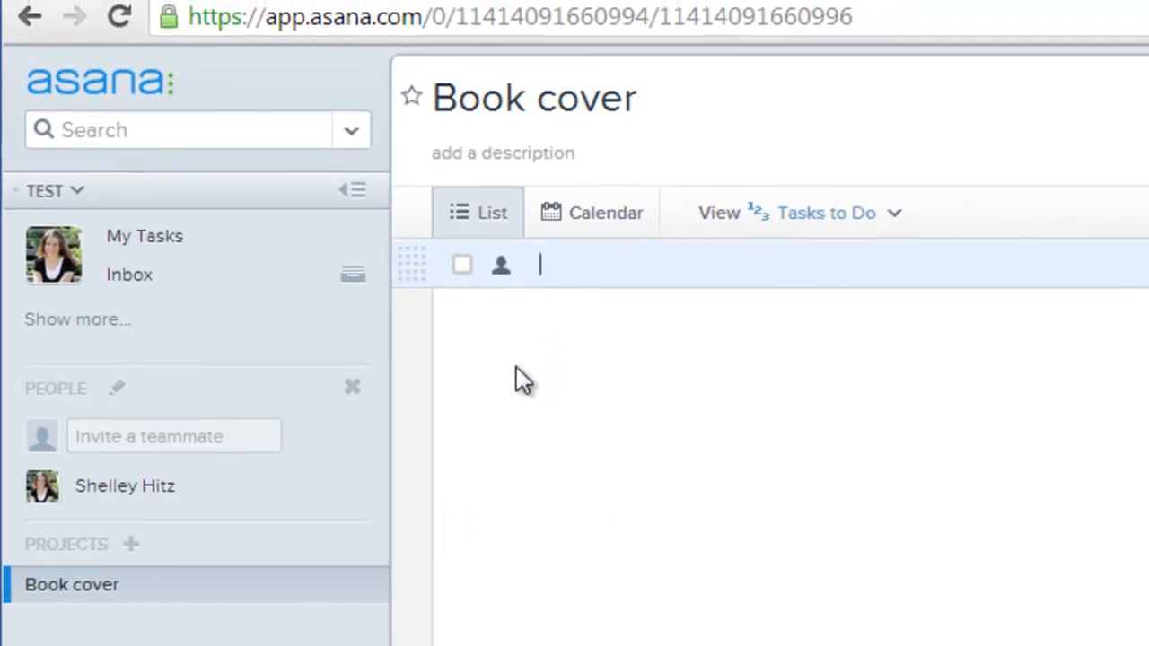
type("B")
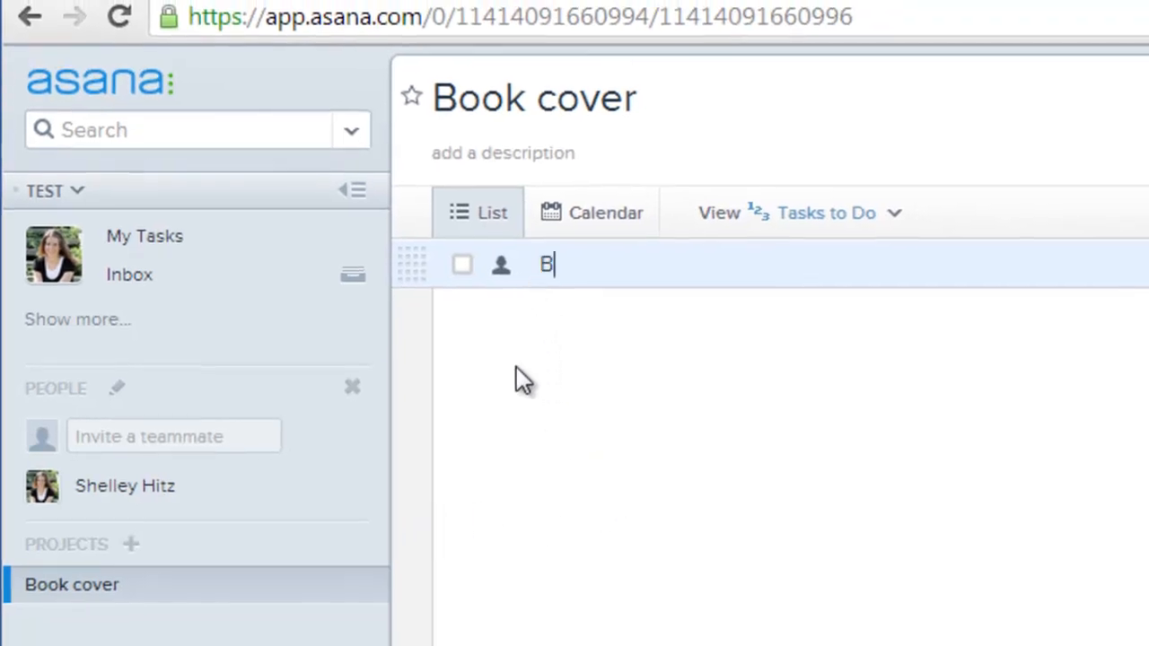
type("rainstorm")
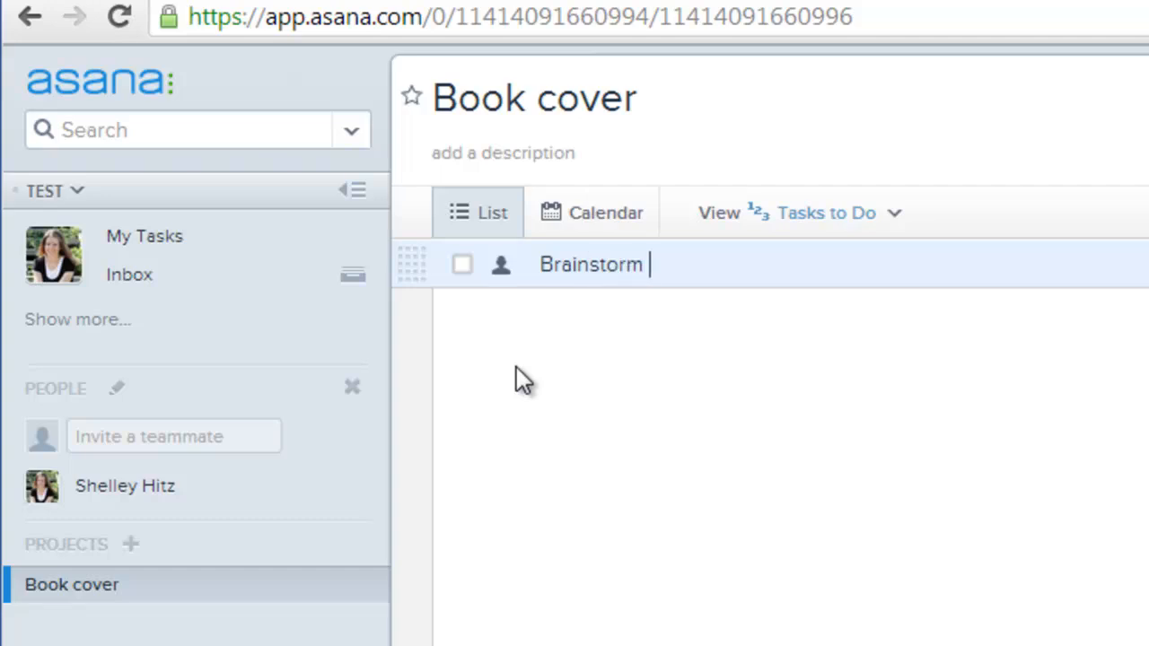
type("book titles")
type("Reasearch book cover concepts")
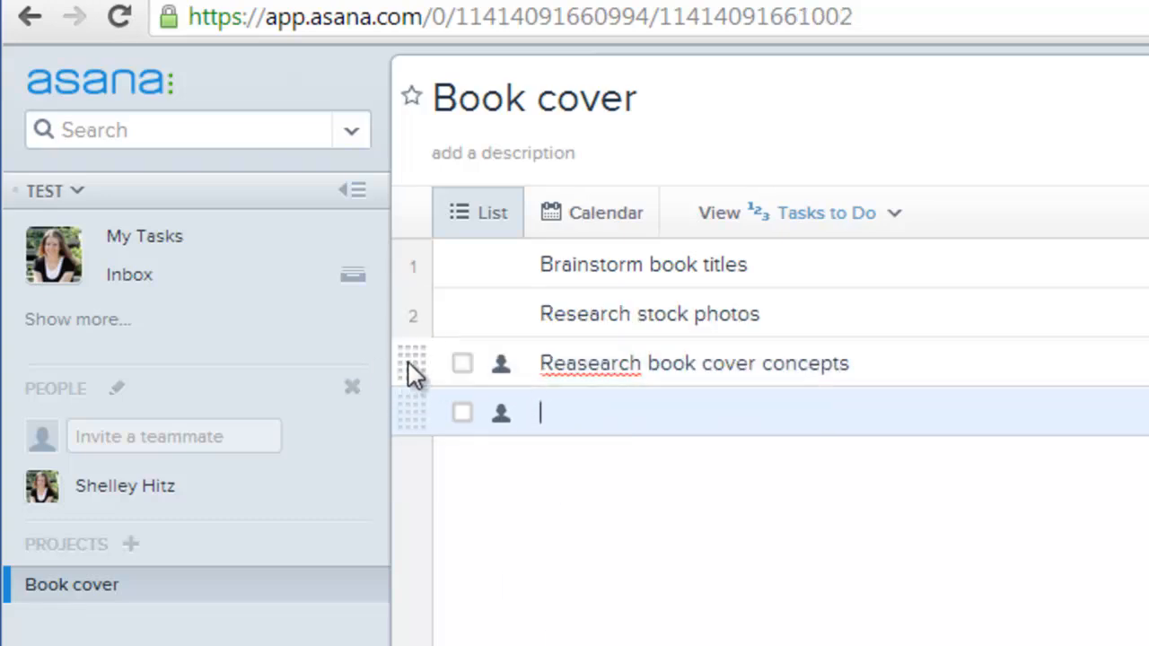
Drag 'Research book cover concepts' to the top of the list and assign it to Me.
left_click_drag(411, 363, 411, 312)
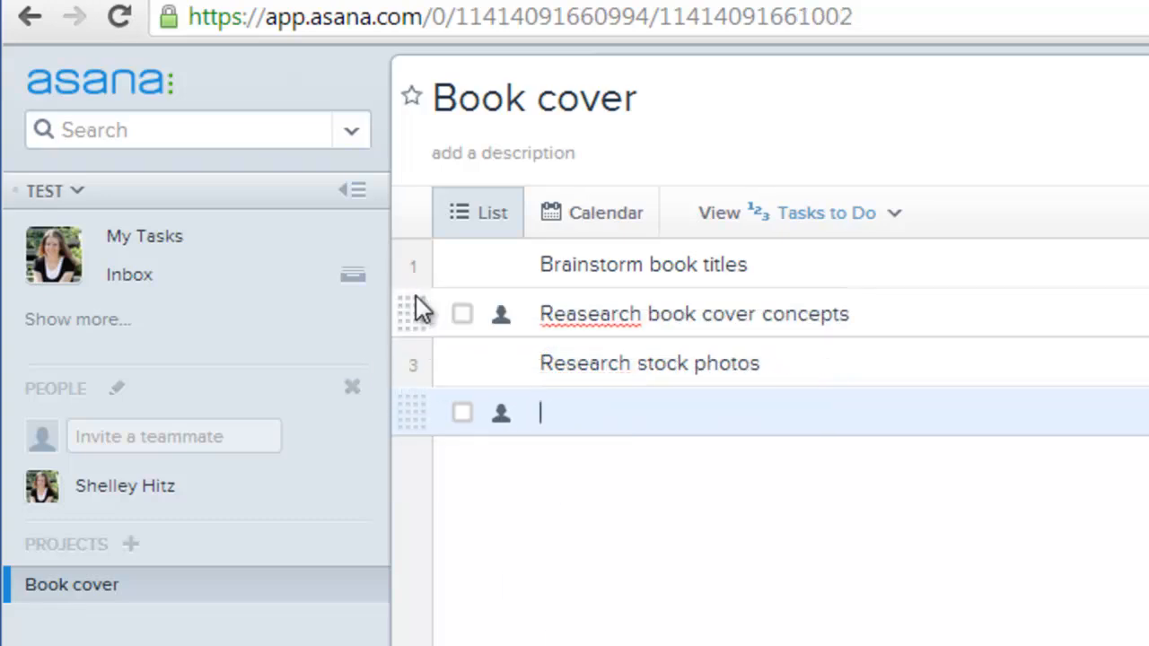
left_click_drag(416, 312, 417, 269)
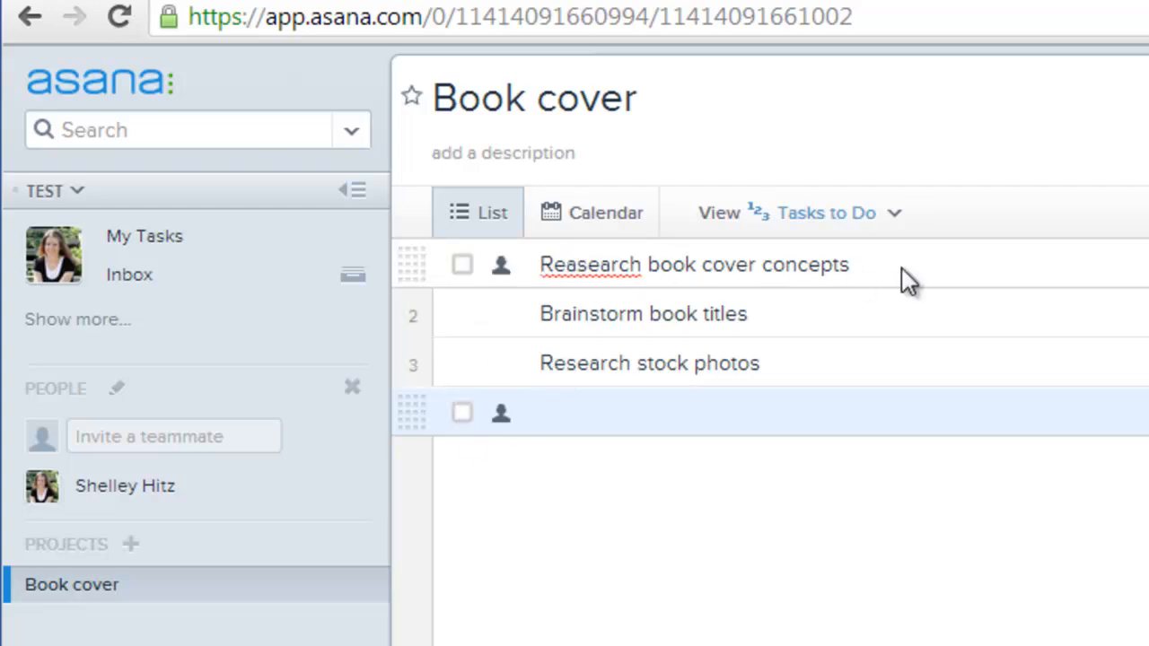
left_click(693, 264)
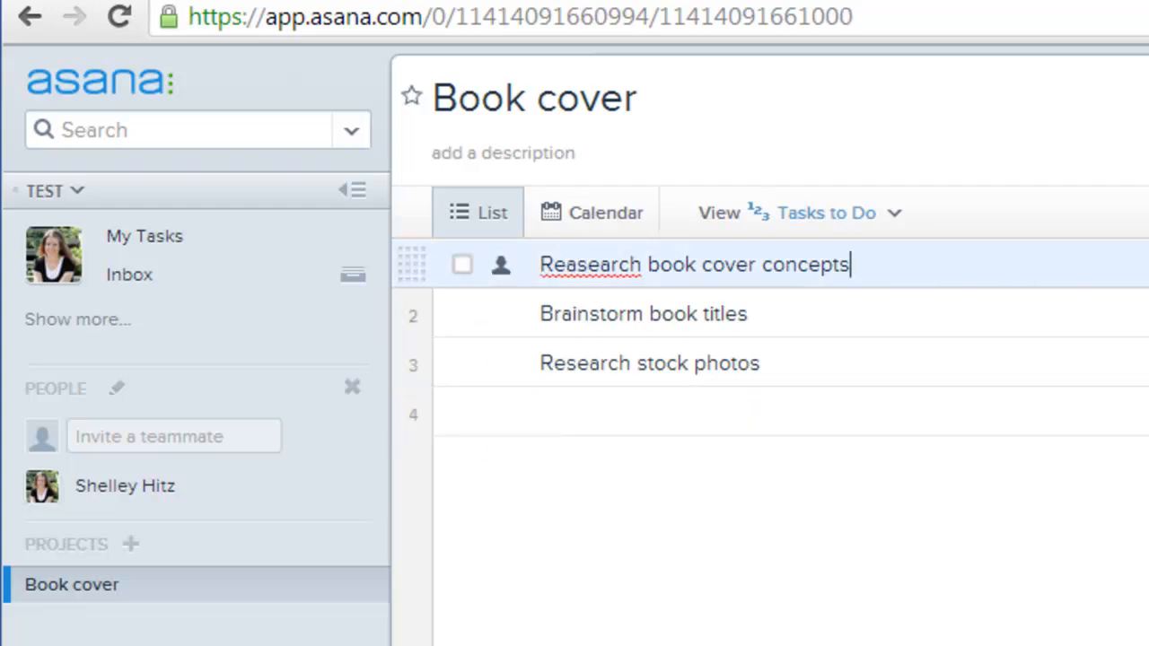
mouse_move(501, 265)
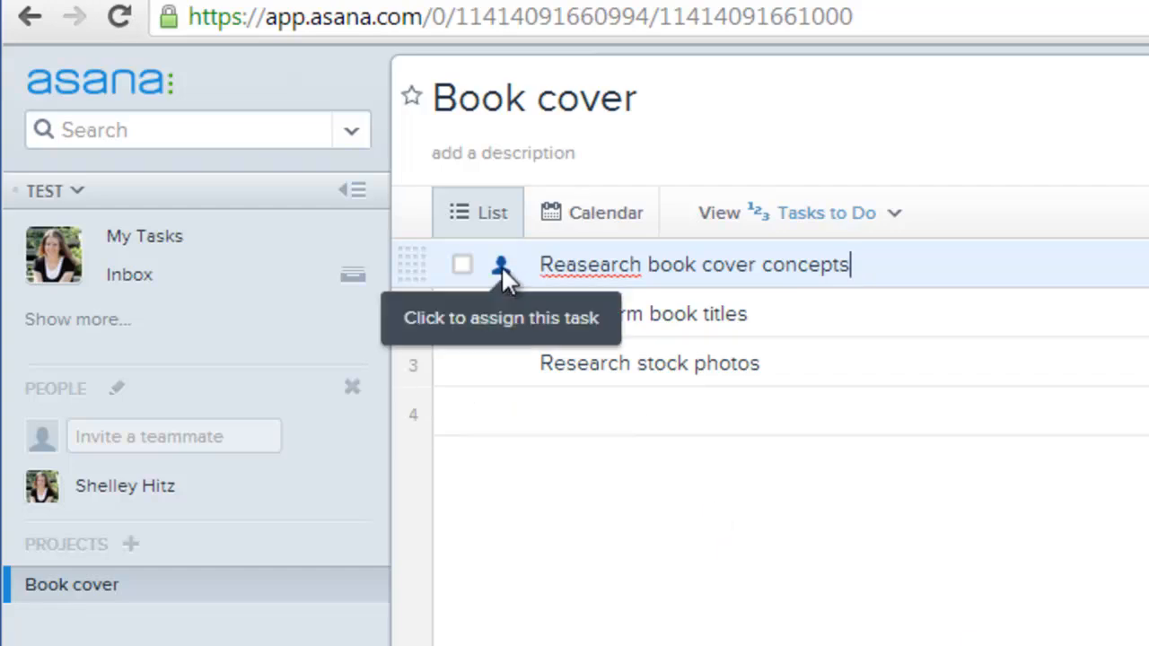
left_click(501, 266)
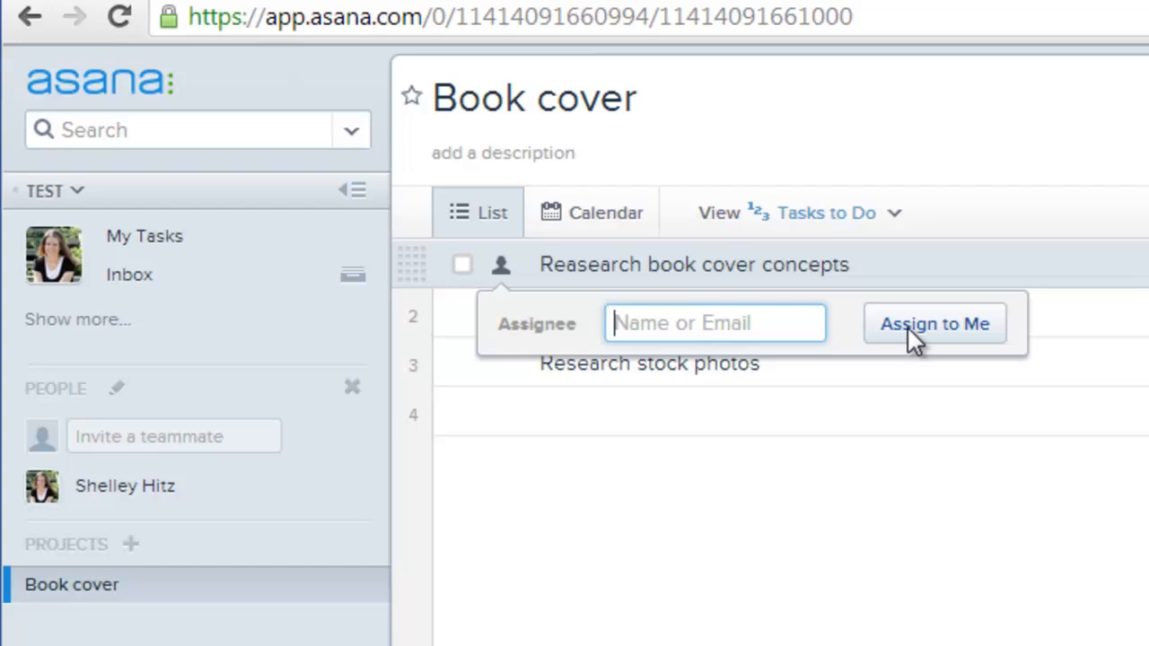
left_click(933, 323)
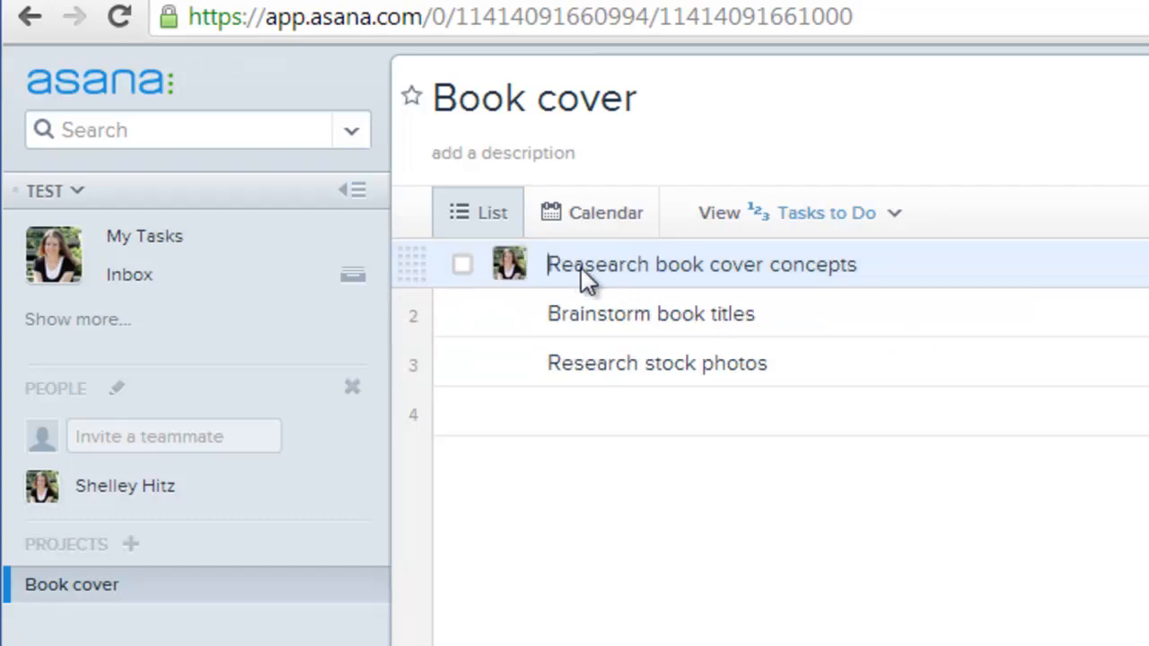
mouse_move(650, 279)
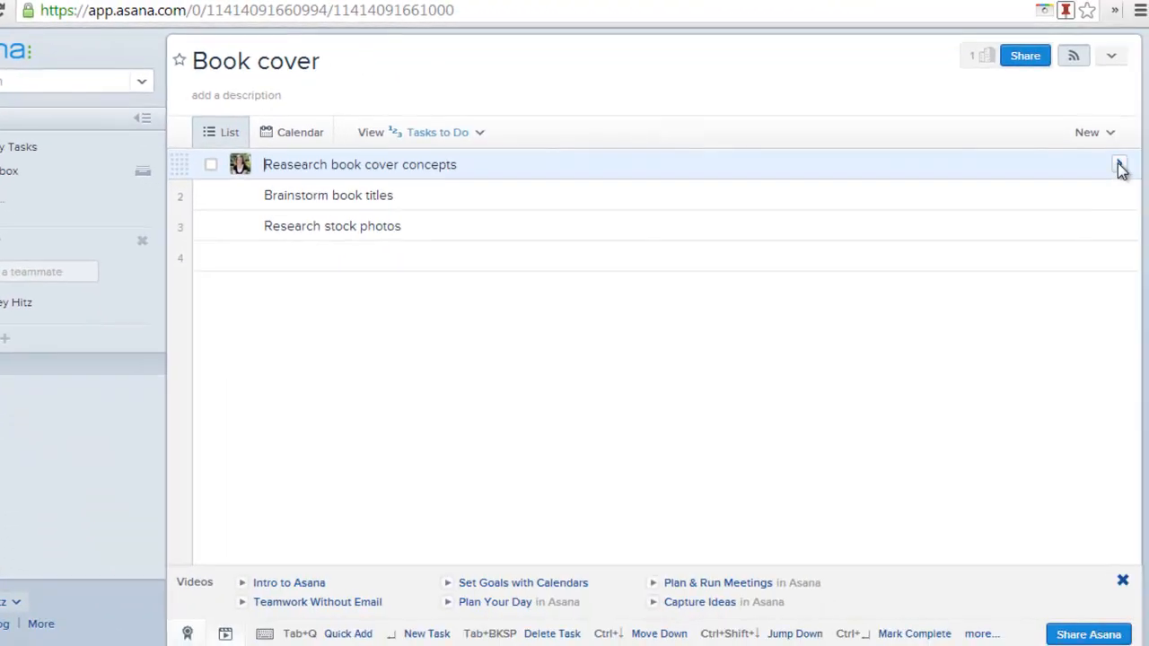
Set the task's due date to April 17 and fix the 'Reasearch' typo in its name.
left_click(1120, 165)
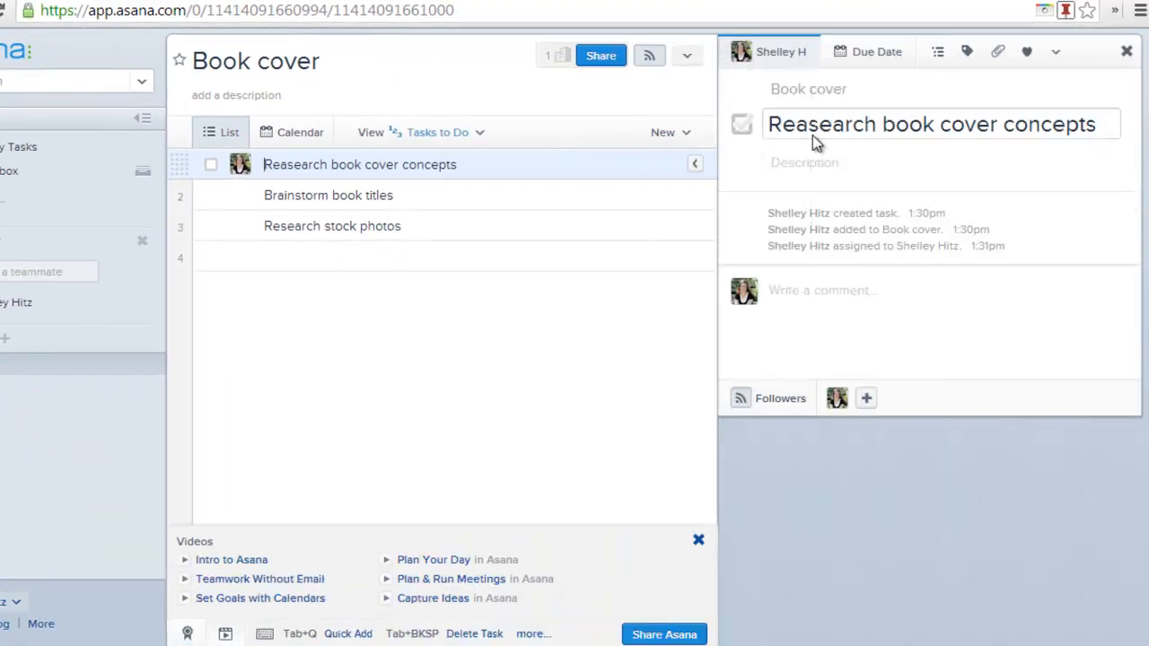
left_click(867, 50)
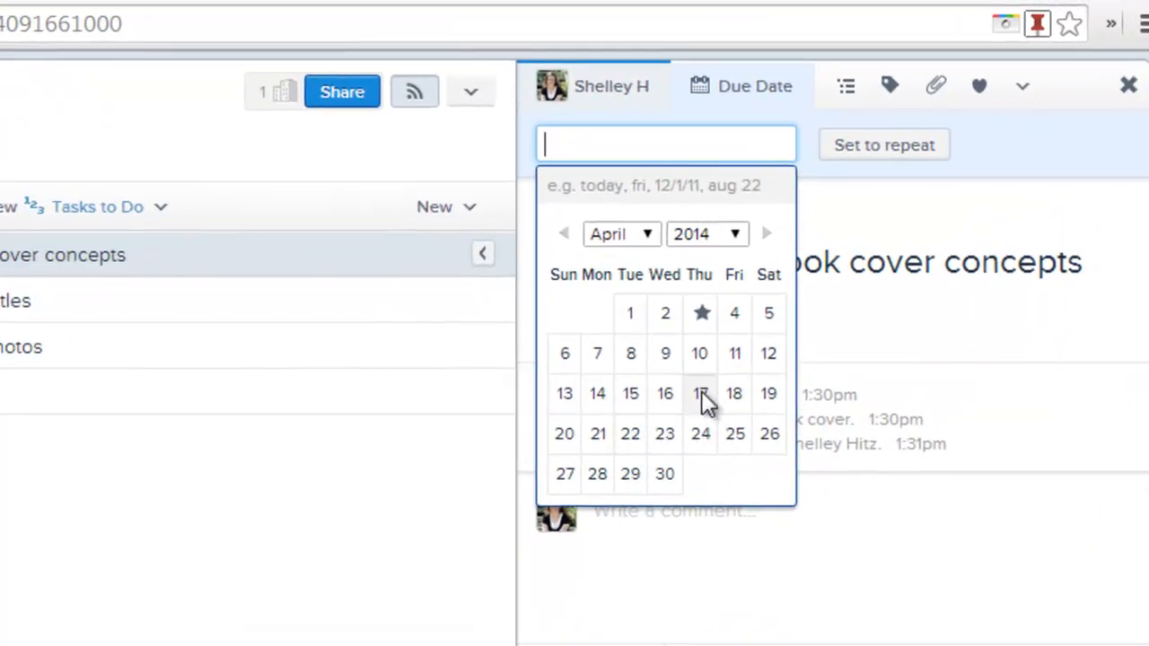
left_click(700, 393)
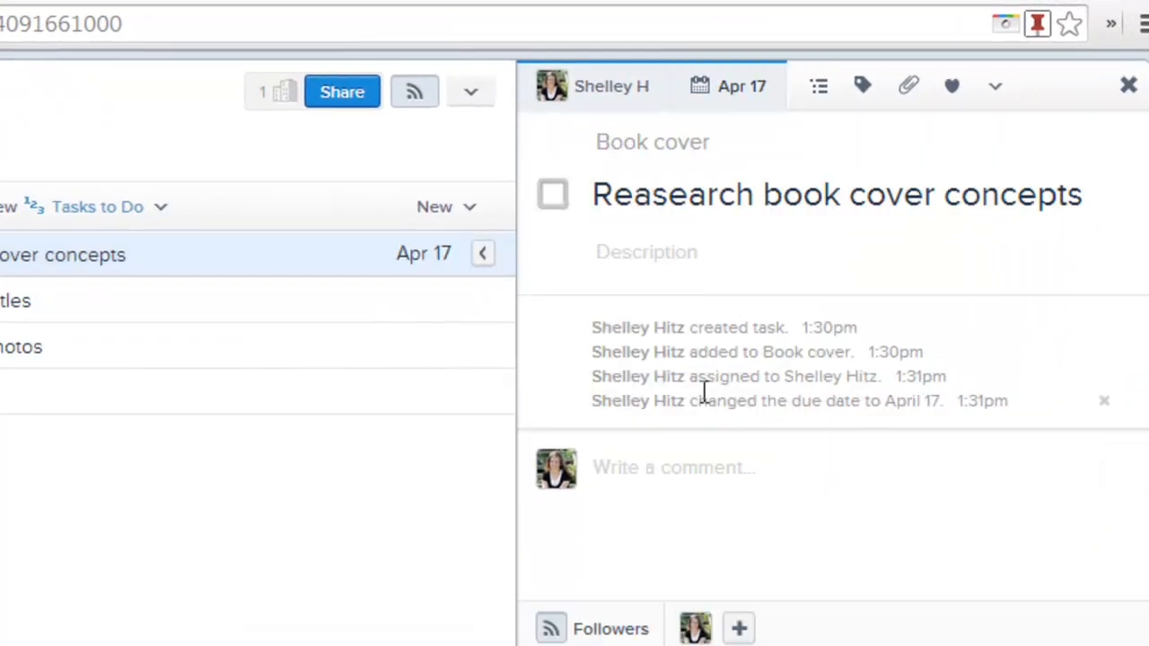
mouse_move(696, 629)
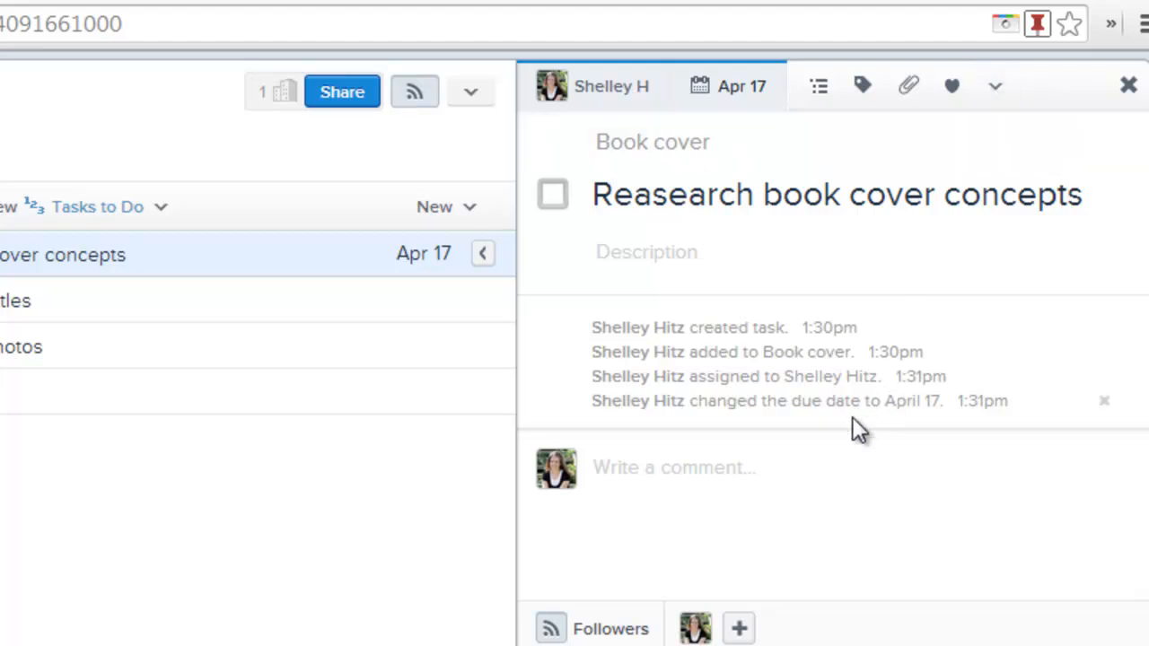
left_click(790, 489)
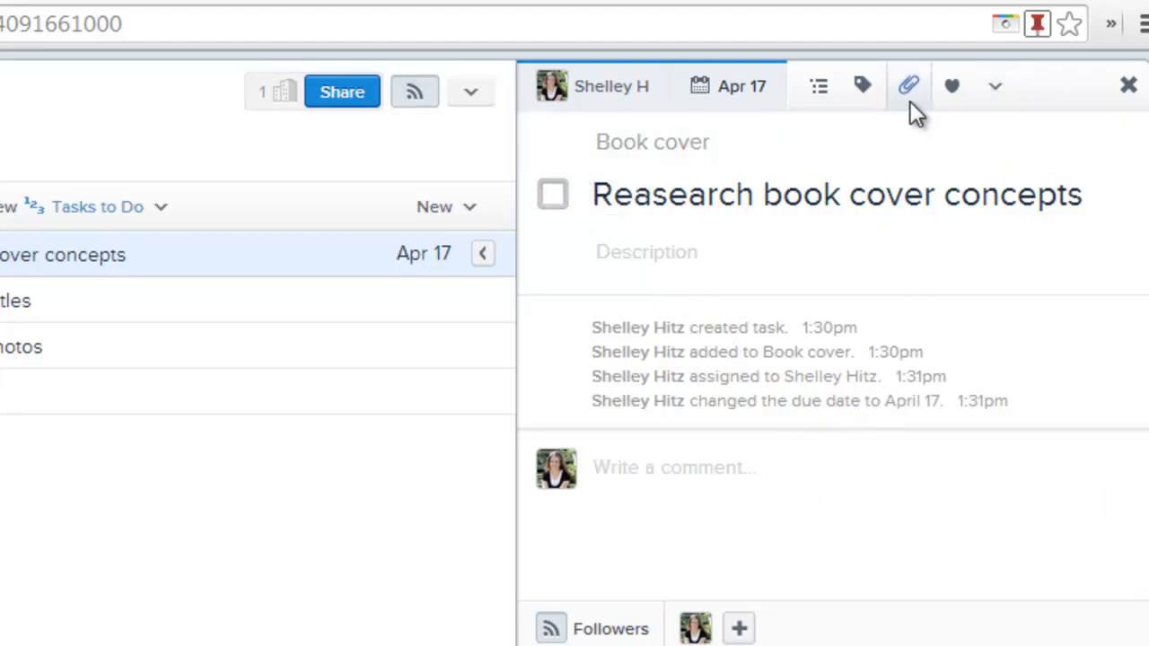
left_click(552, 194)
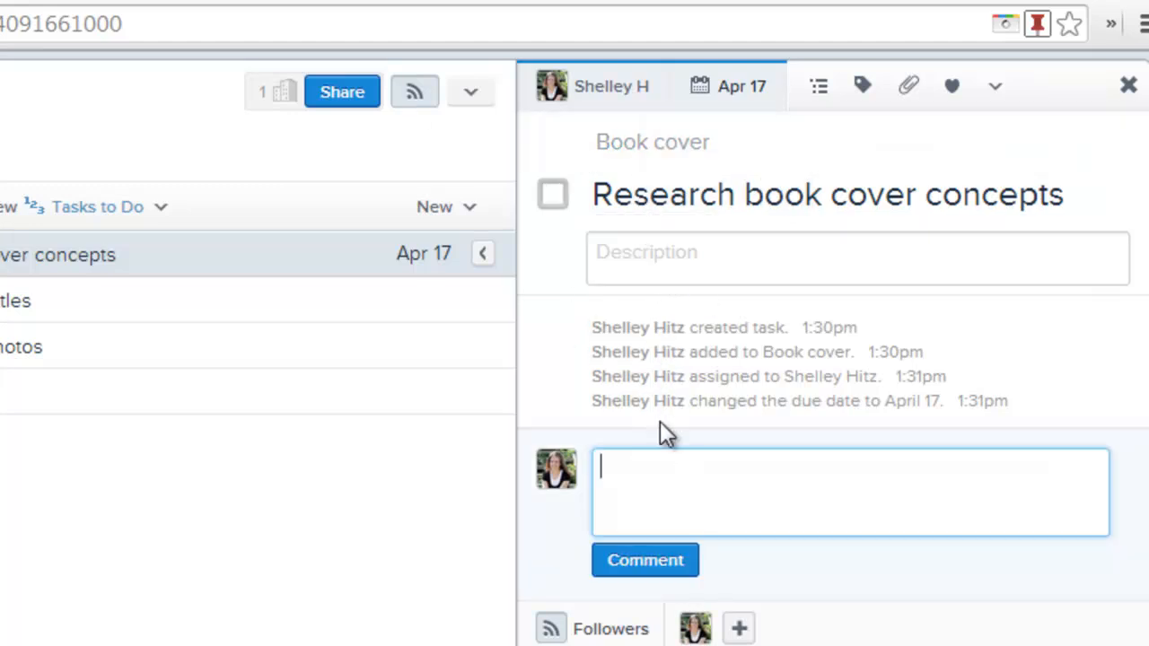
mouse_move(727, 86)
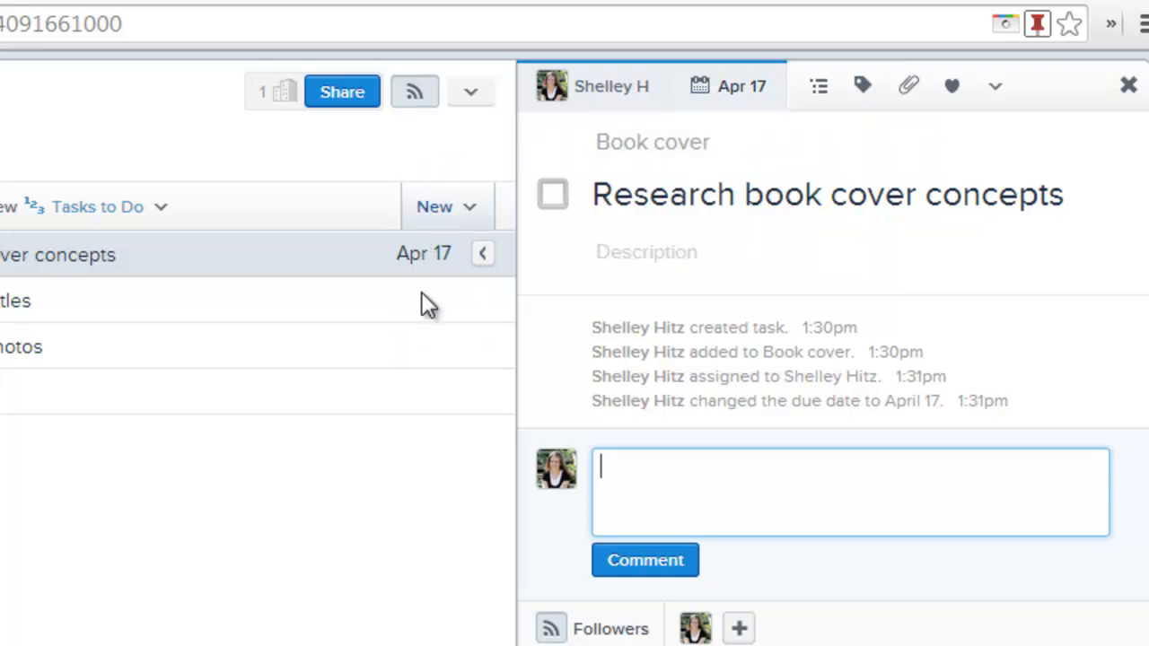
mouse_move(427, 325)
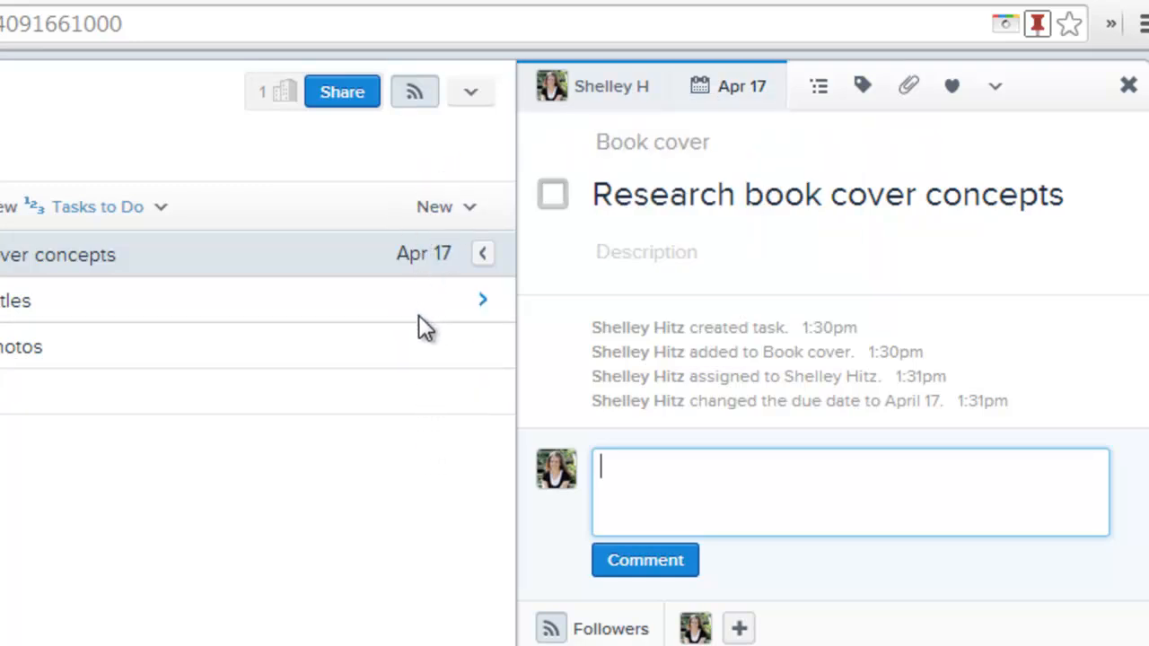
mouse_move(631, 467)
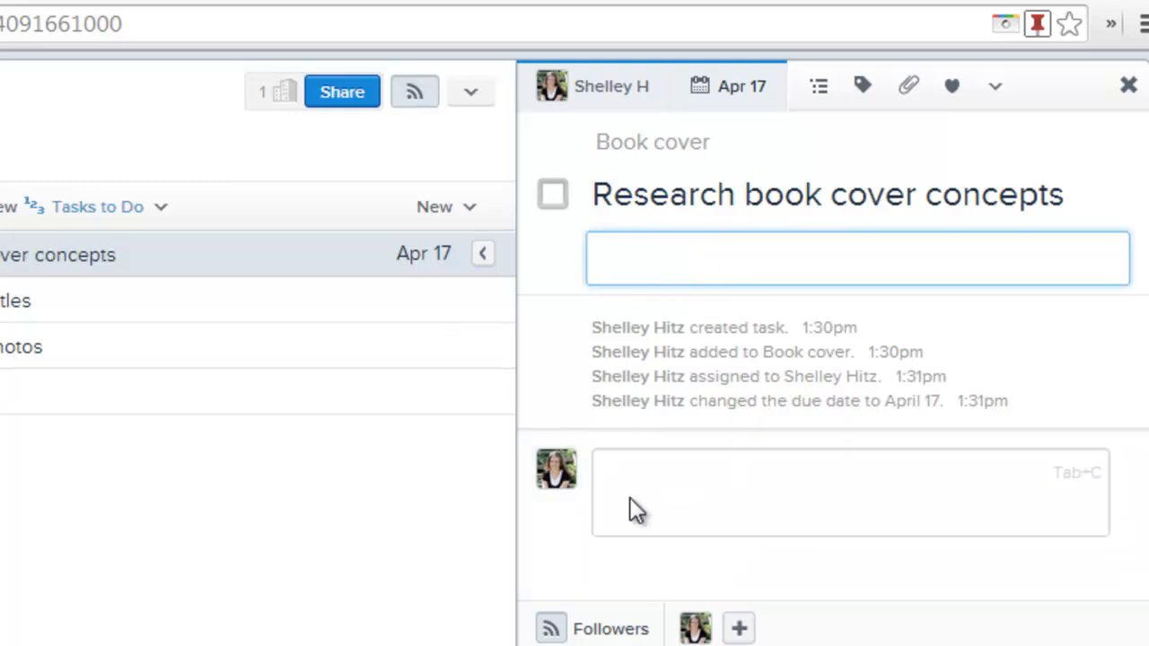
Post 'I love the hot air balloon idea' as a comment and start a blank subtask line.
type("Add test")
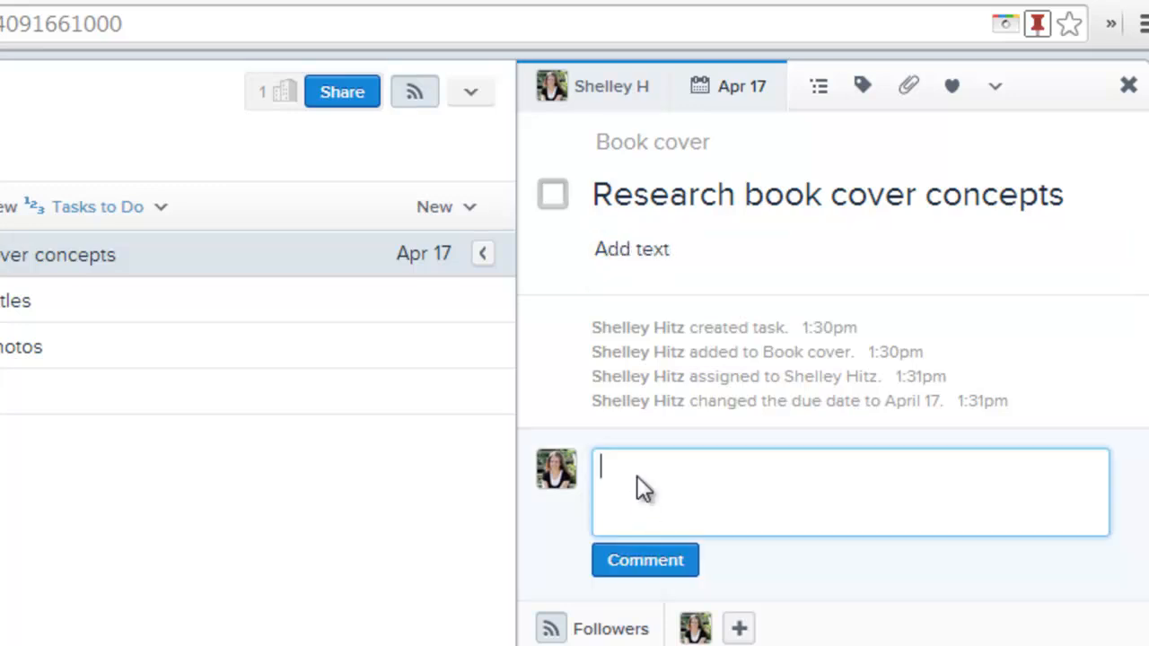
mouse_move(637, 494)
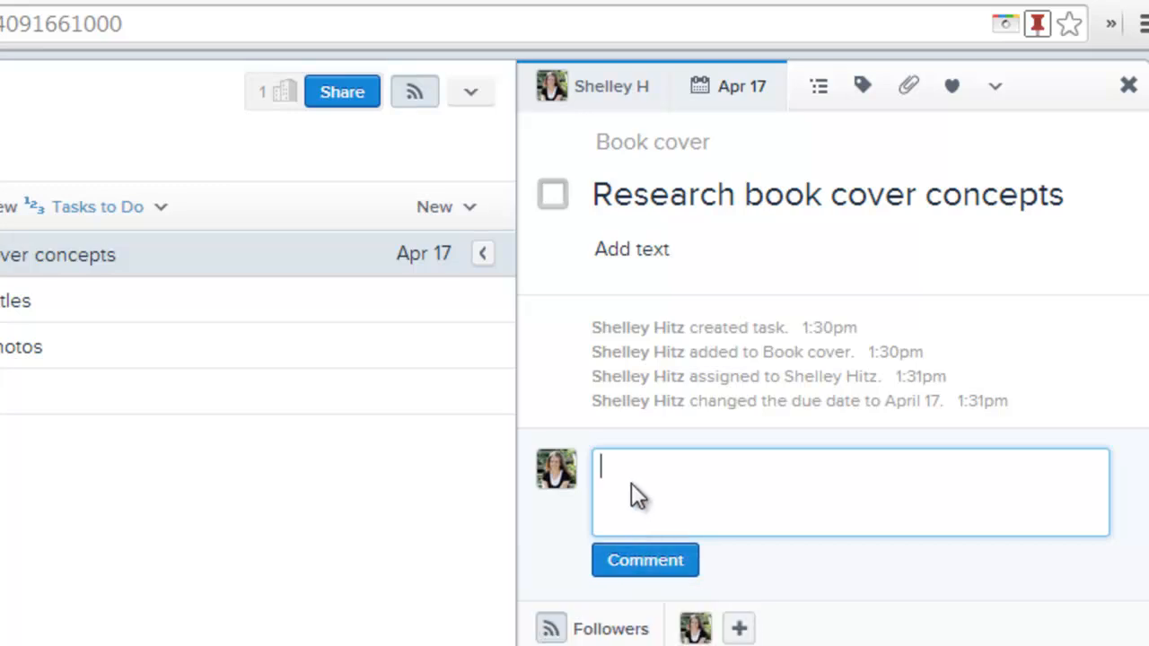
mouse_move(607, 517)
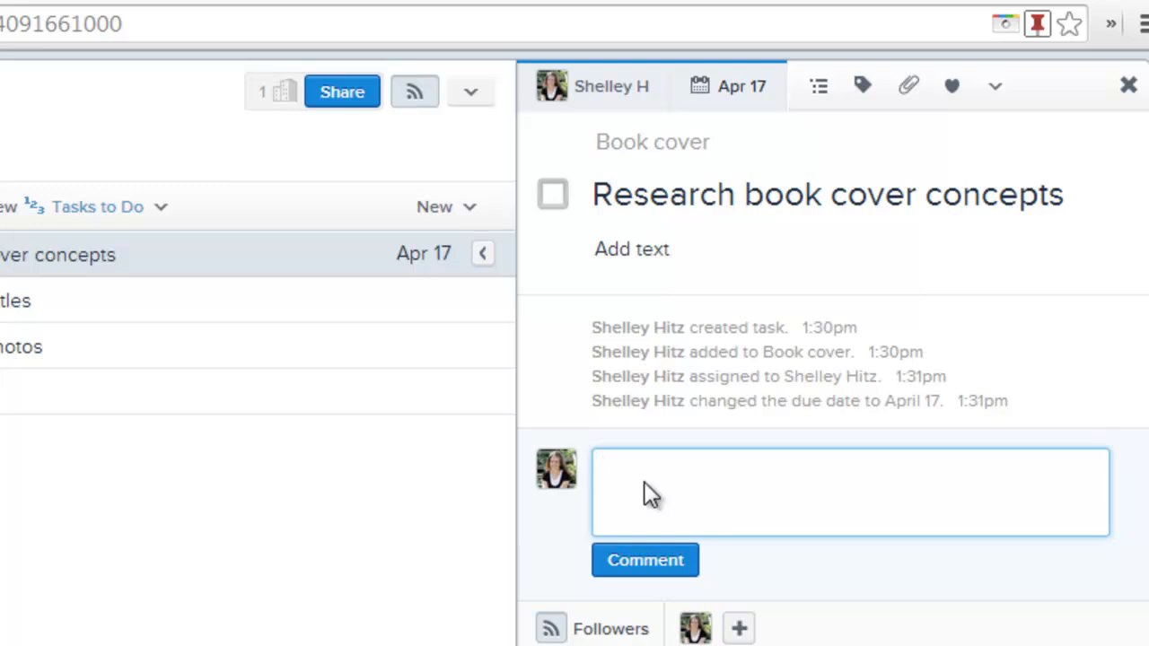
type("I love the")
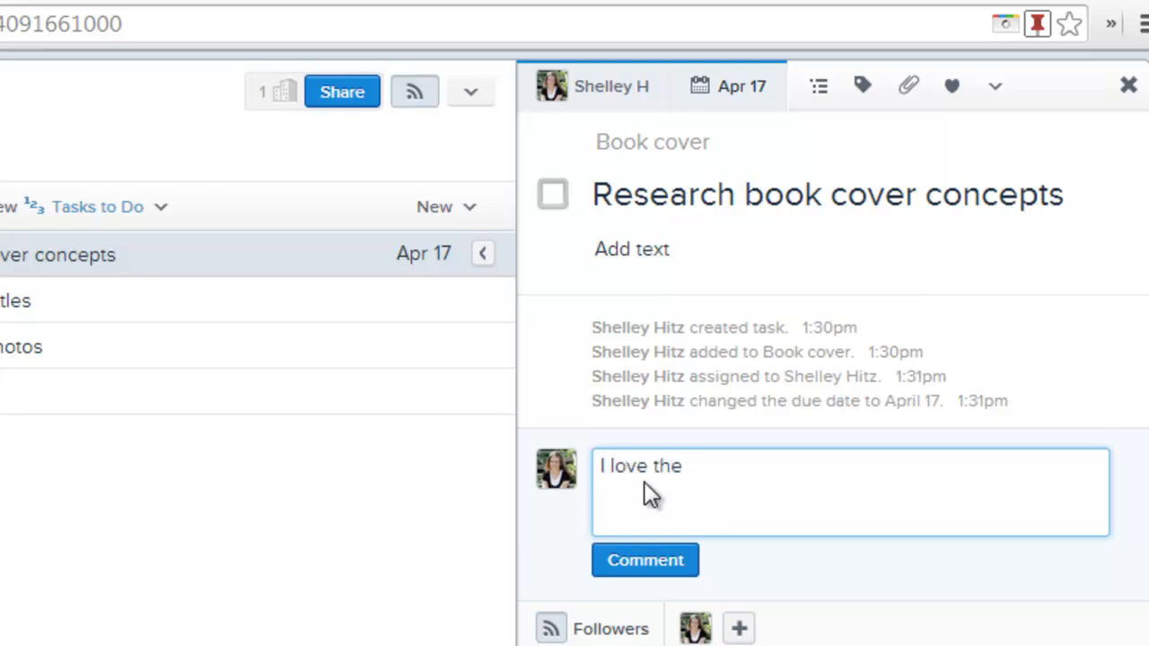
left_click(645, 560)
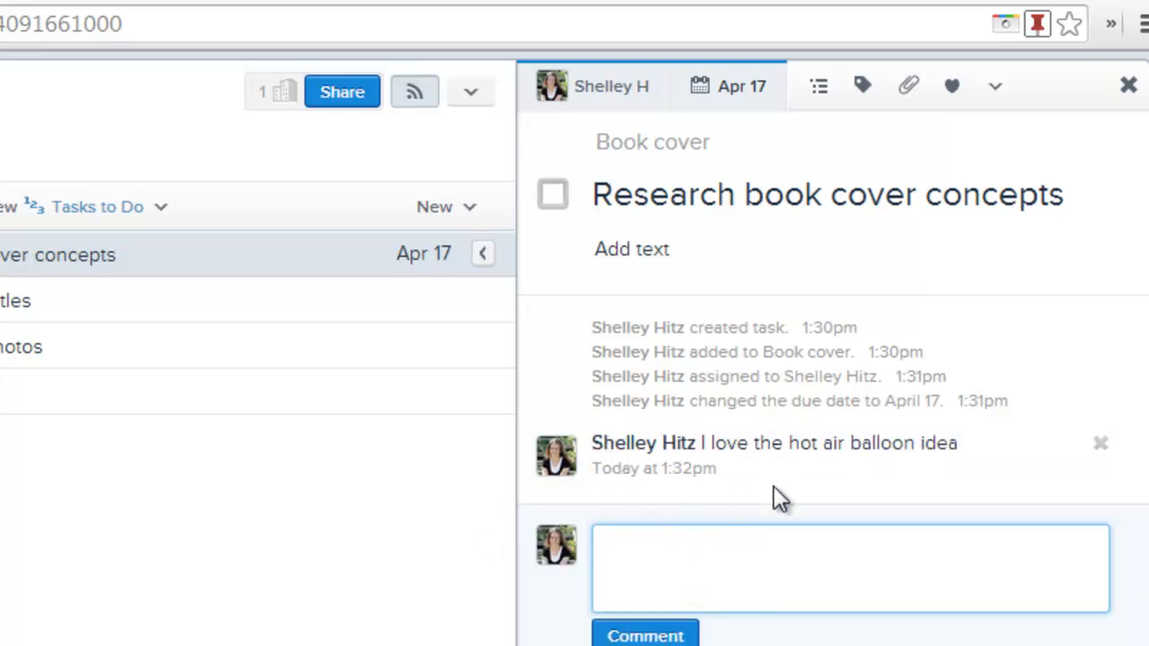
mouse_move(734, 536)
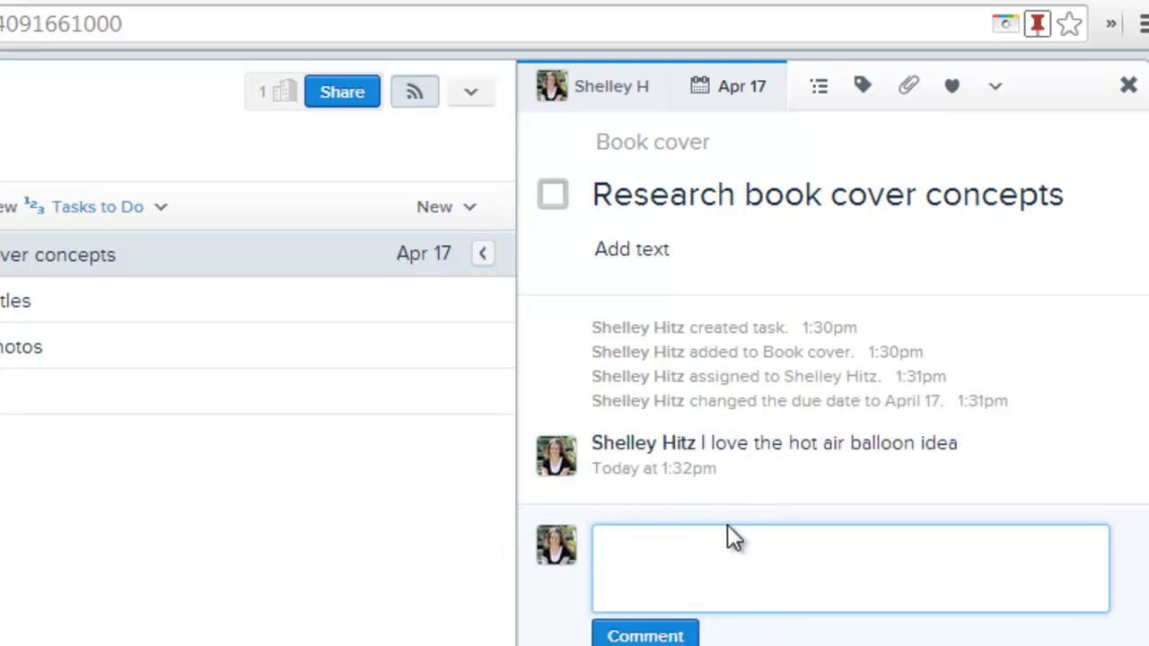
left_click(553, 194)
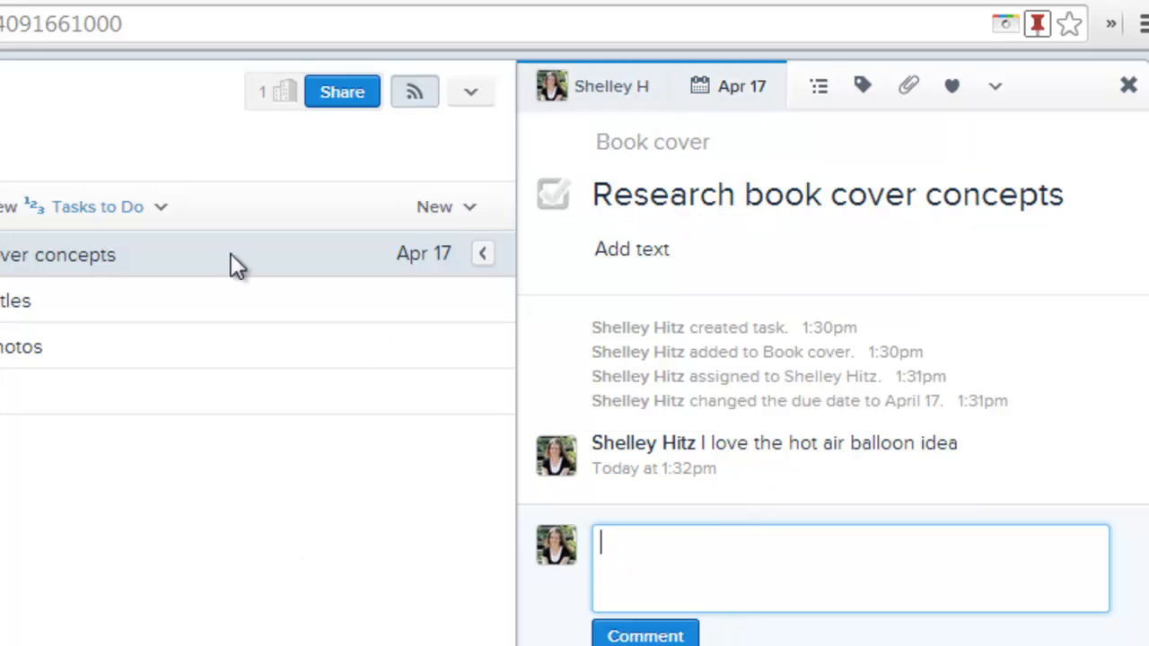
left_click(553, 194)
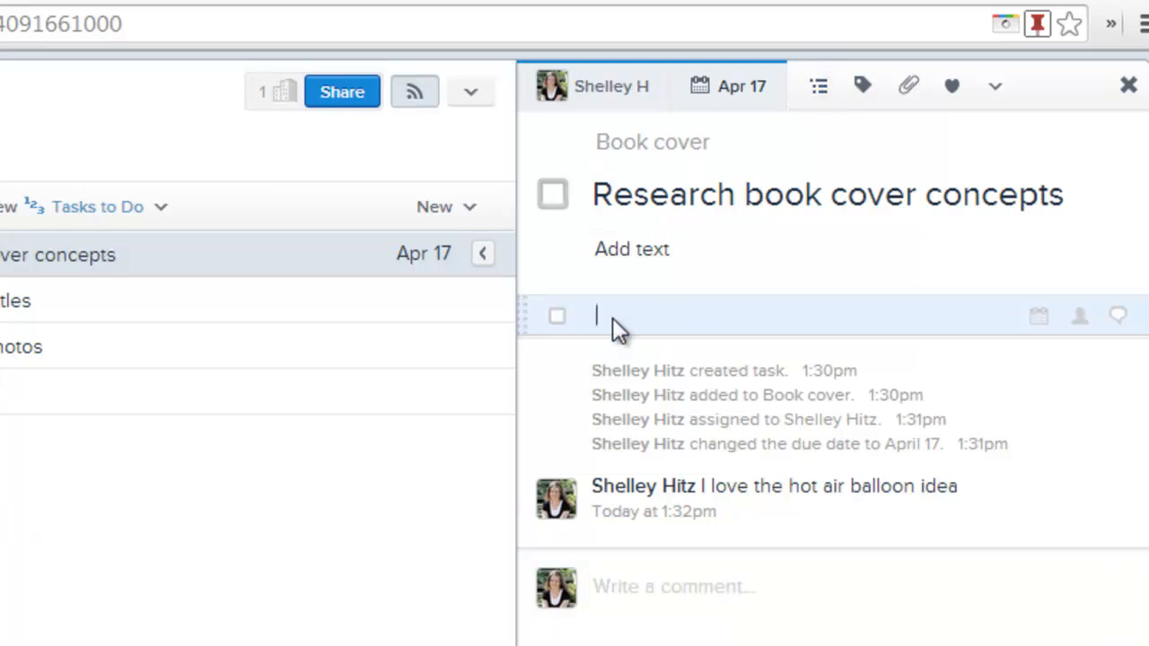
mouse_move(660, 324)
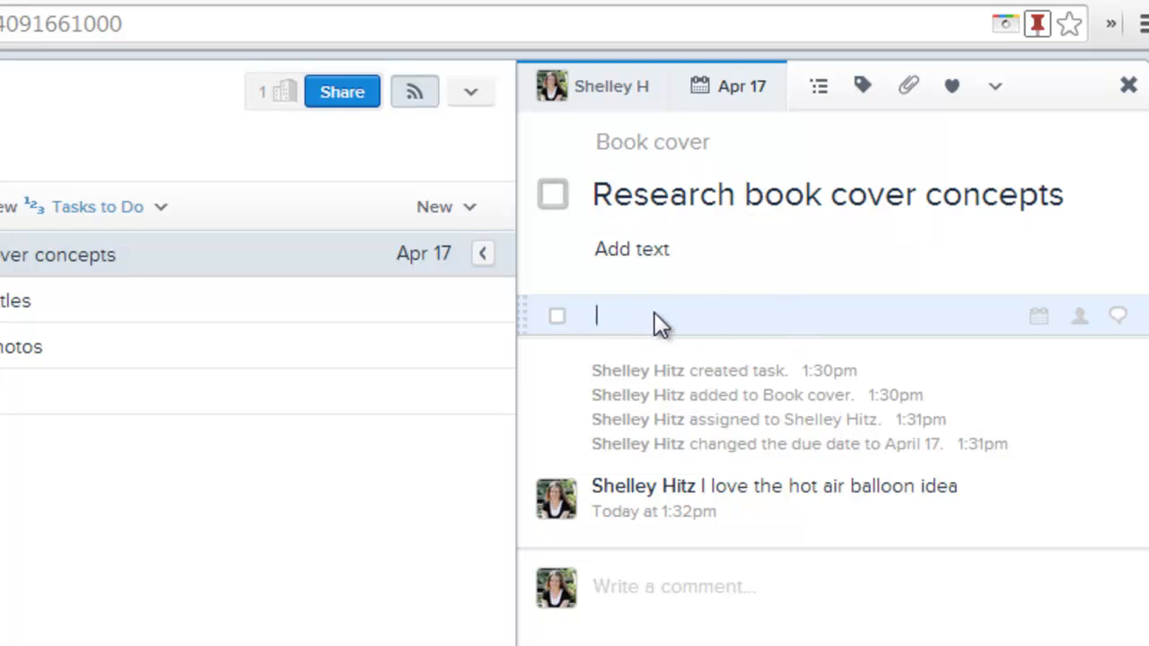
mouse_move(673, 359)
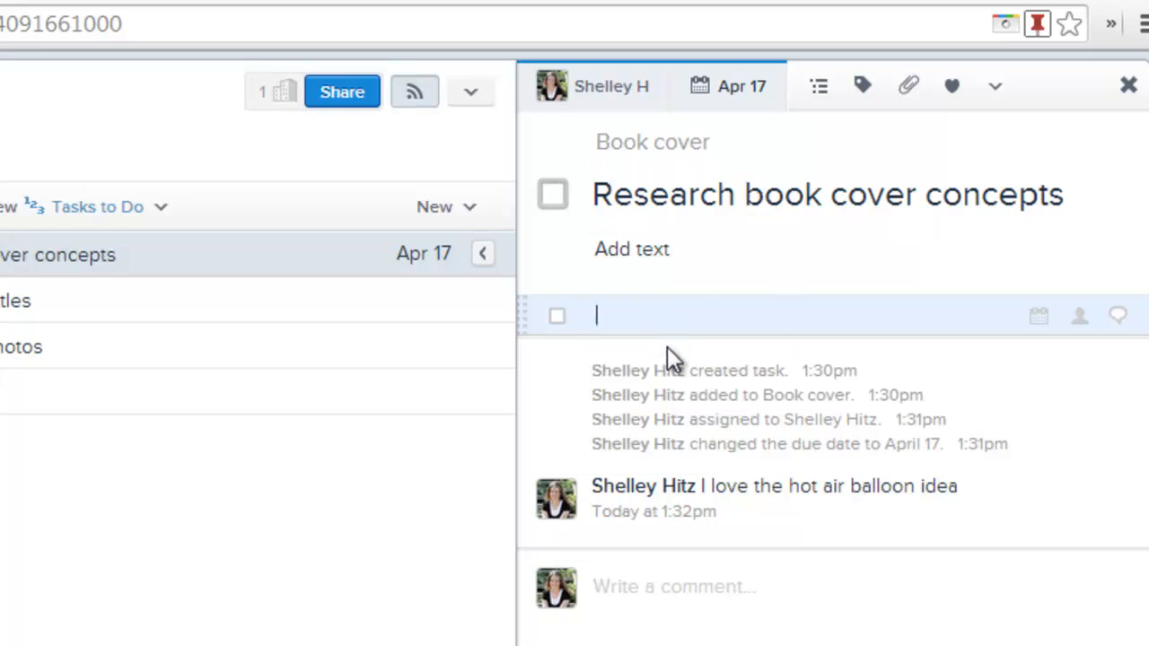
Add subtasks 'Task one' due Tuesday and 'Task two' due Wednesday.
type("Task")
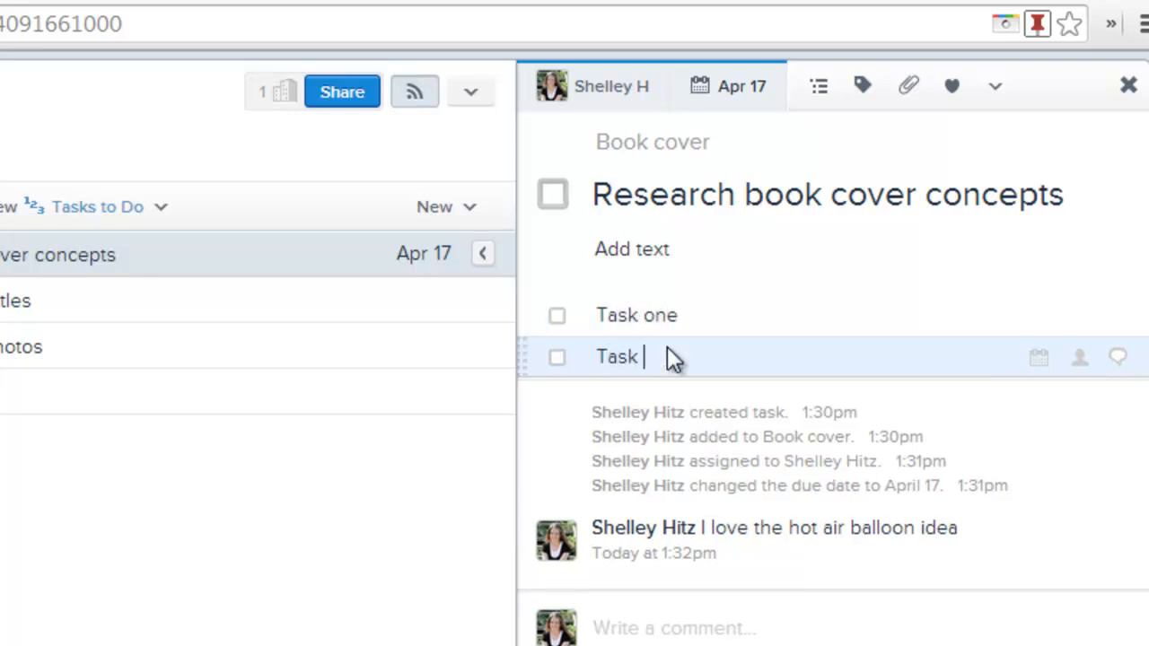
key("enter")
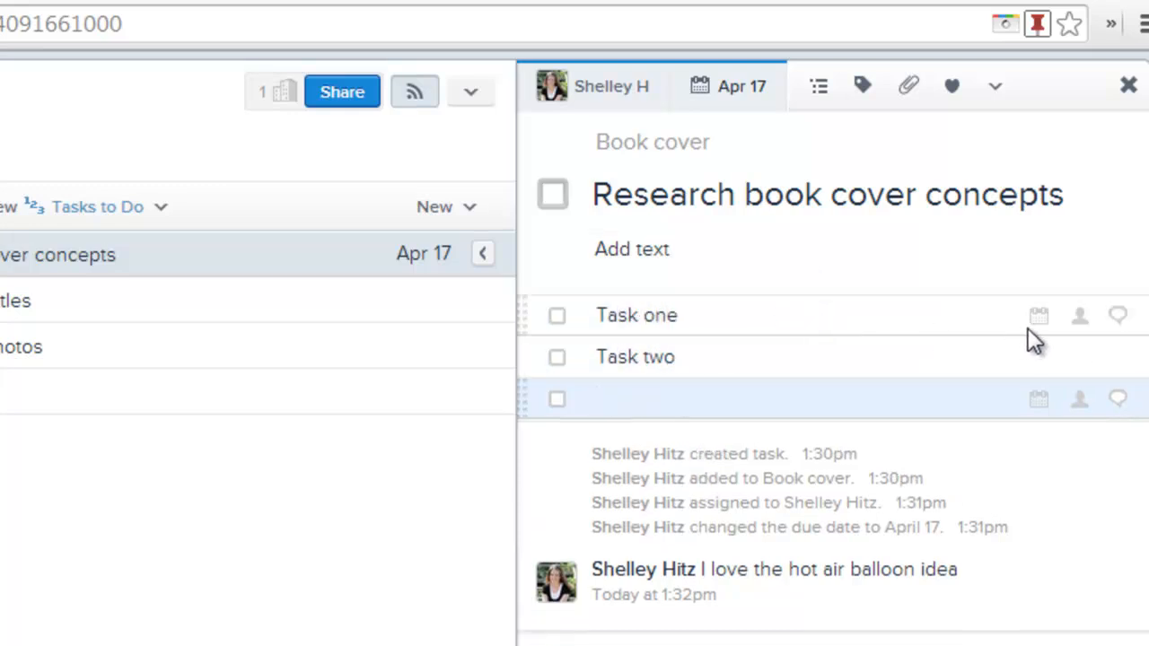
left_click(1037, 316)
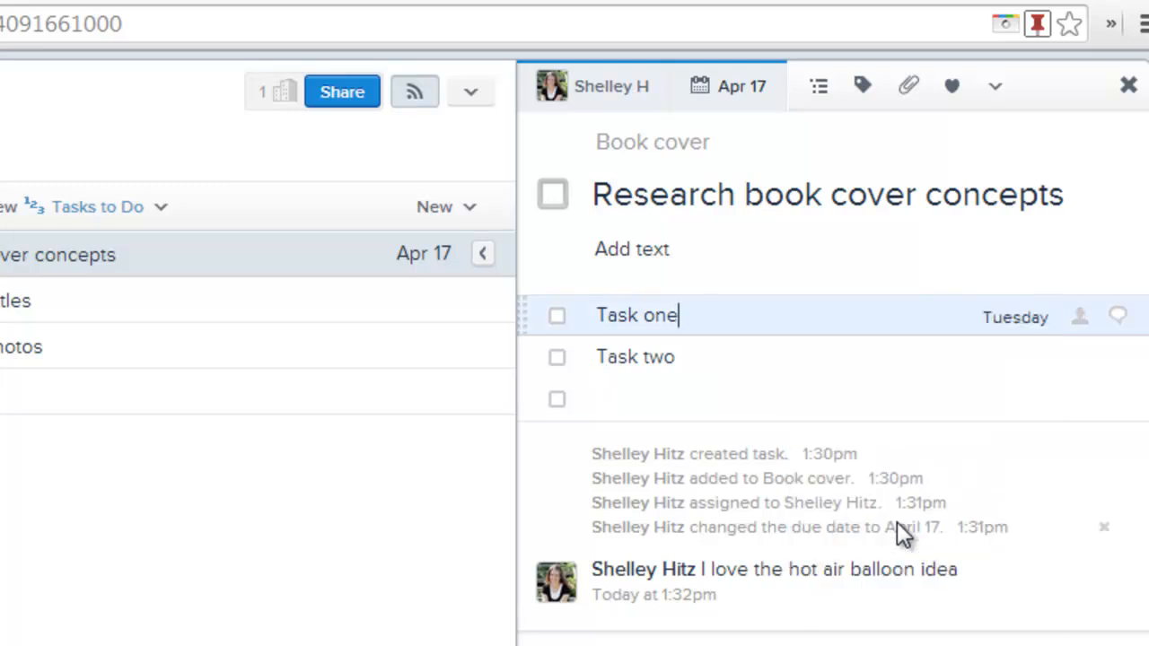
left_click(1037, 355)
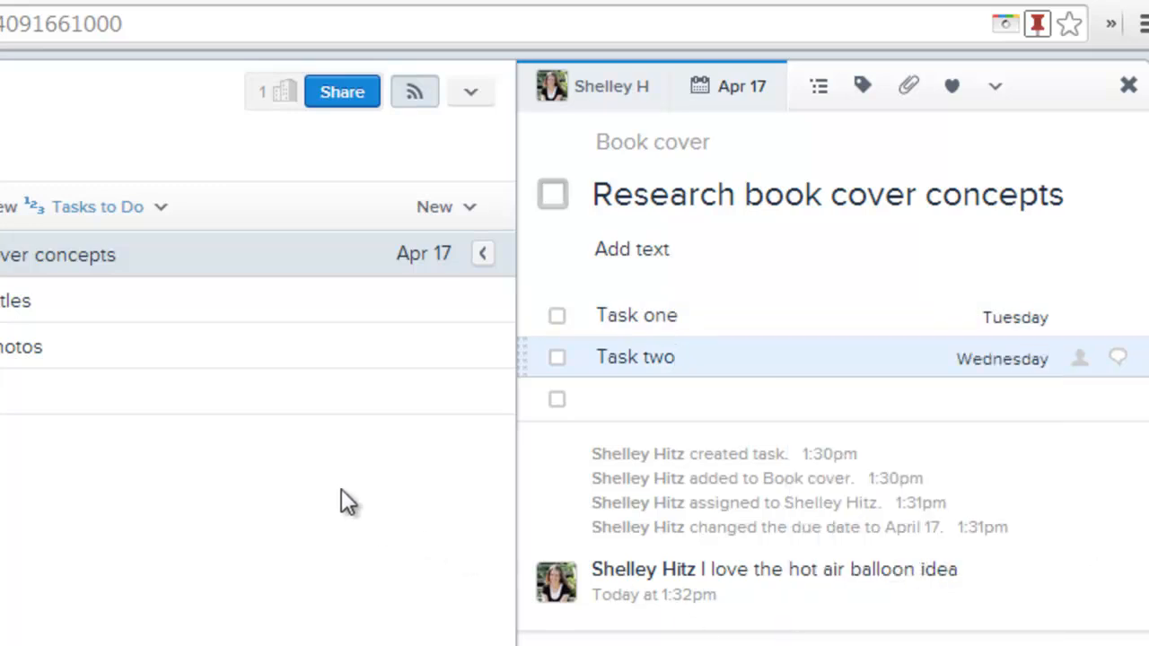
mouse_move(259, 513)
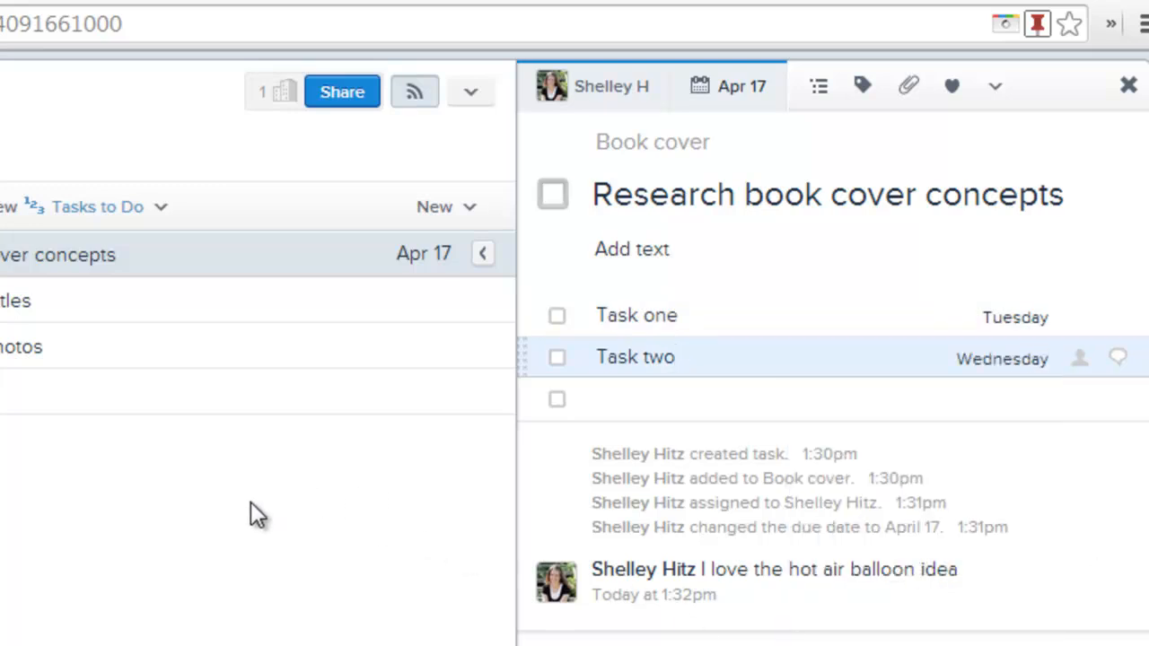
left_click(635, 355)
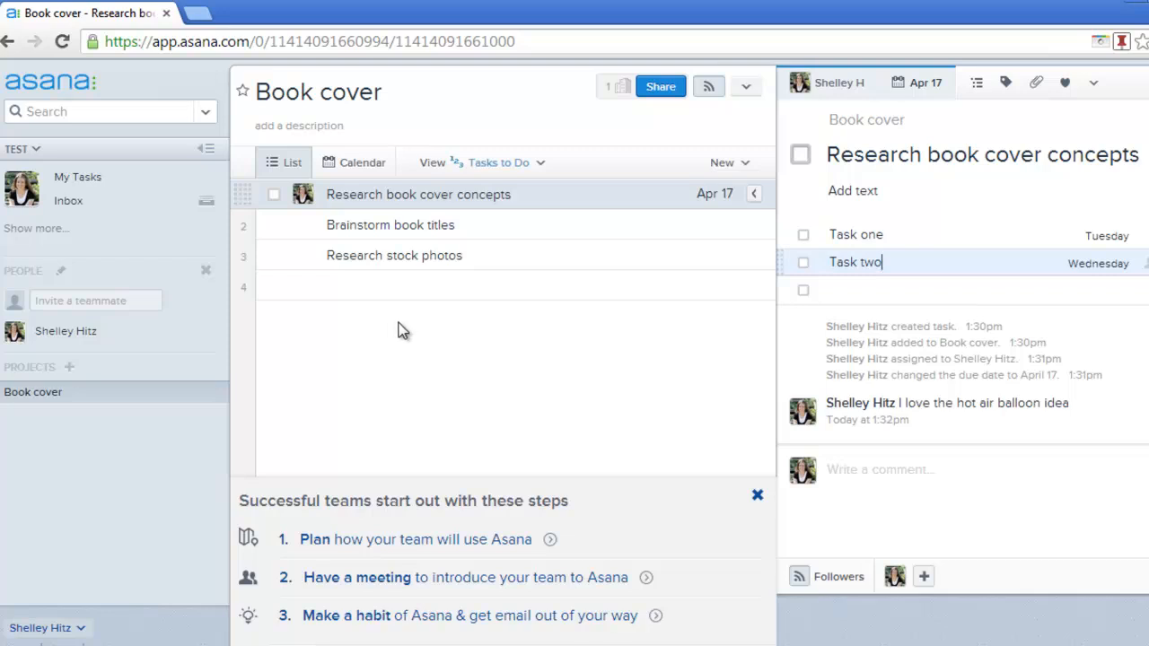
mouse_move(399, 336)
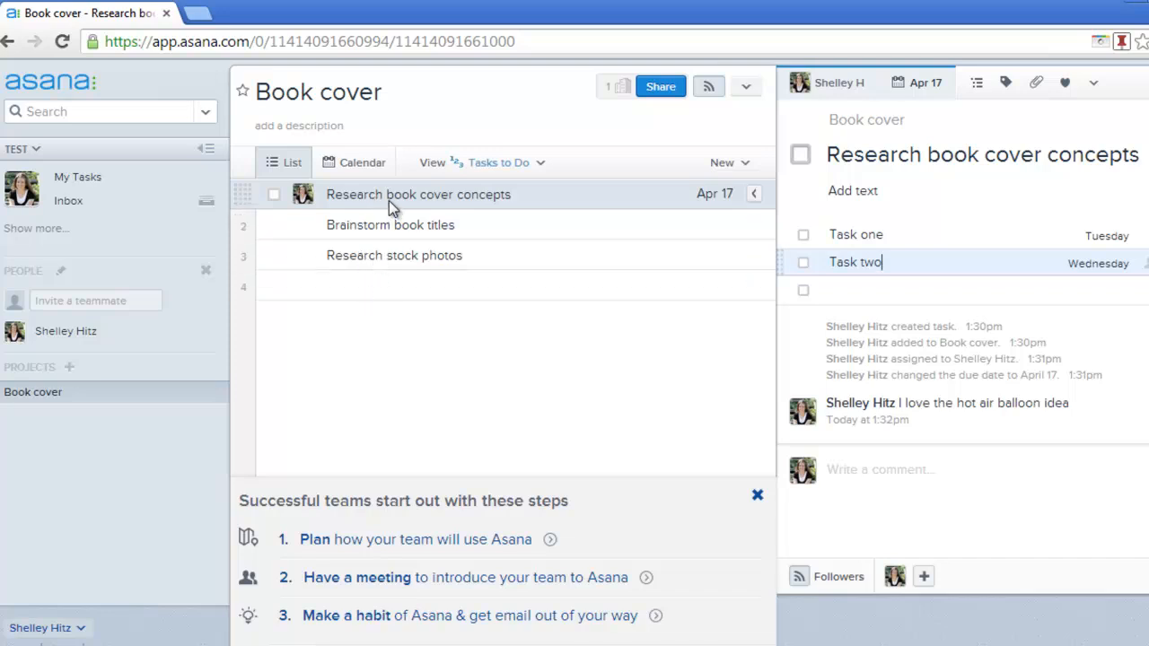
mouse_move(391, 227)
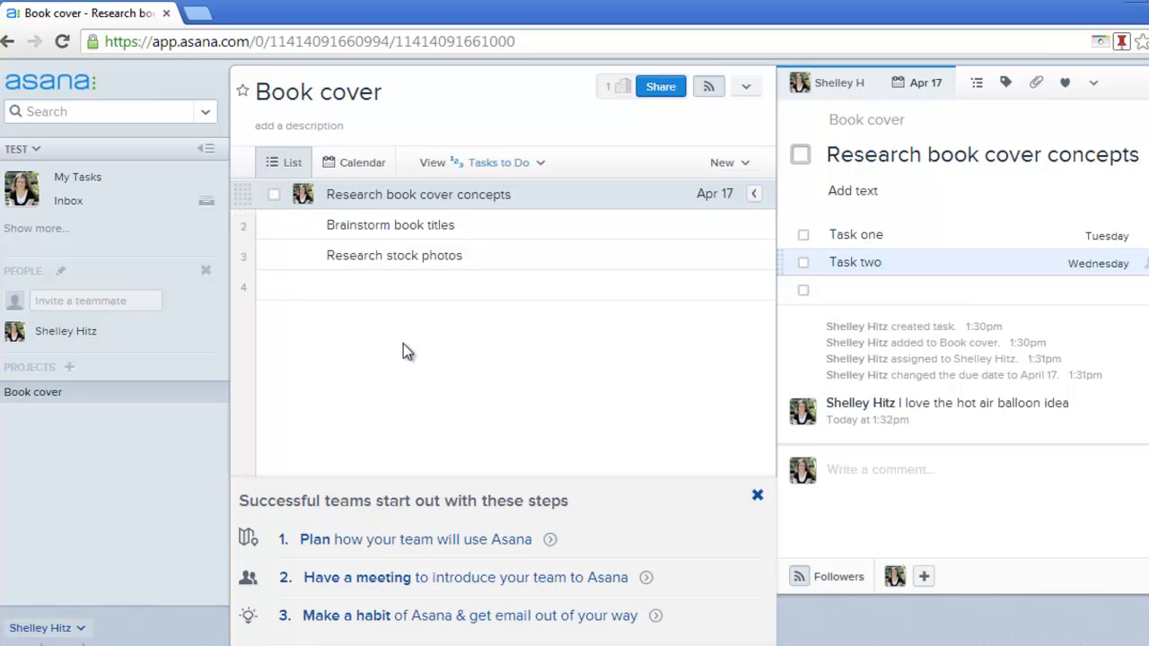
mouse_move(418, 332)
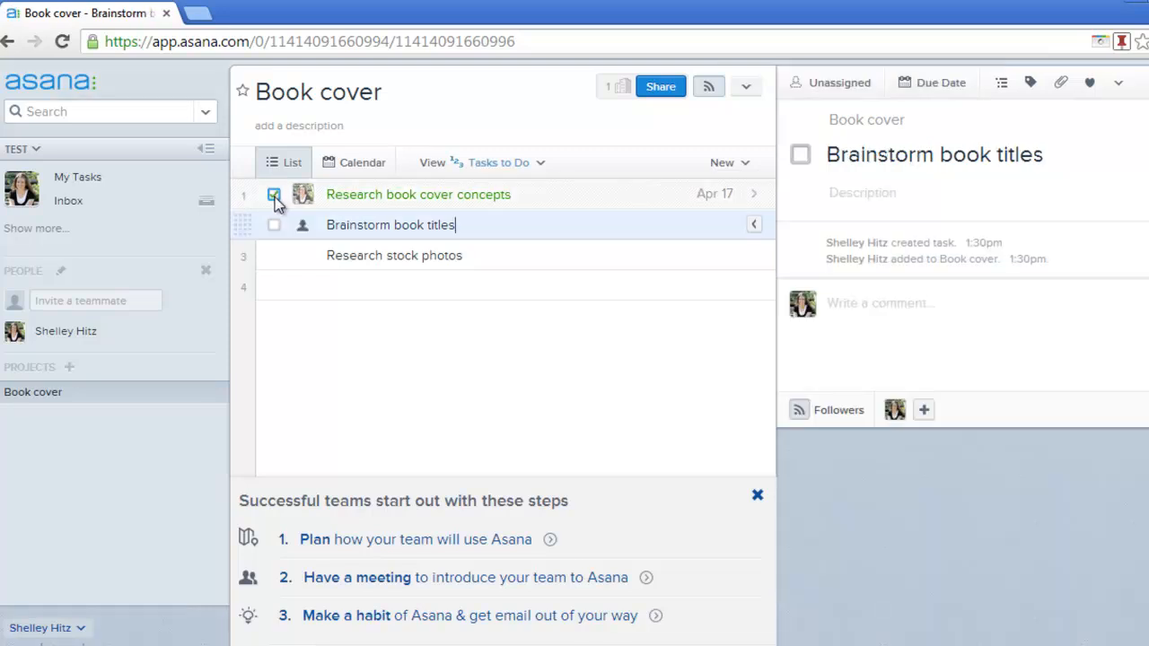
Check off Task one and Task two, then tick Research book cover concepts complete.
left_click(273, 194)
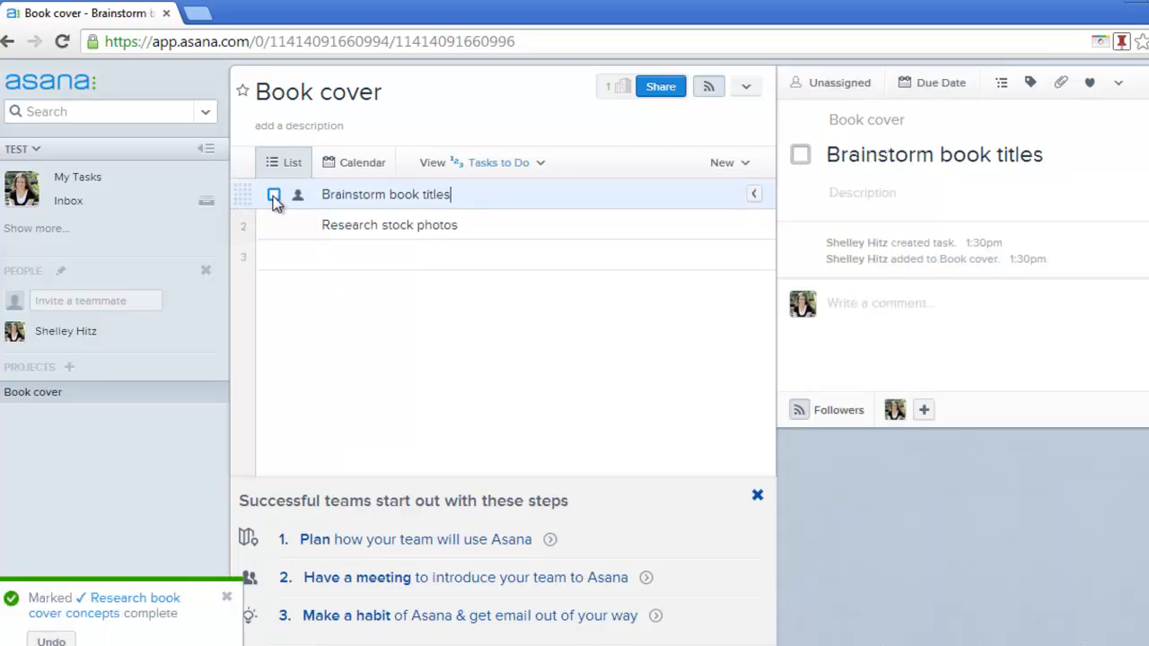
left_click(50, 640)
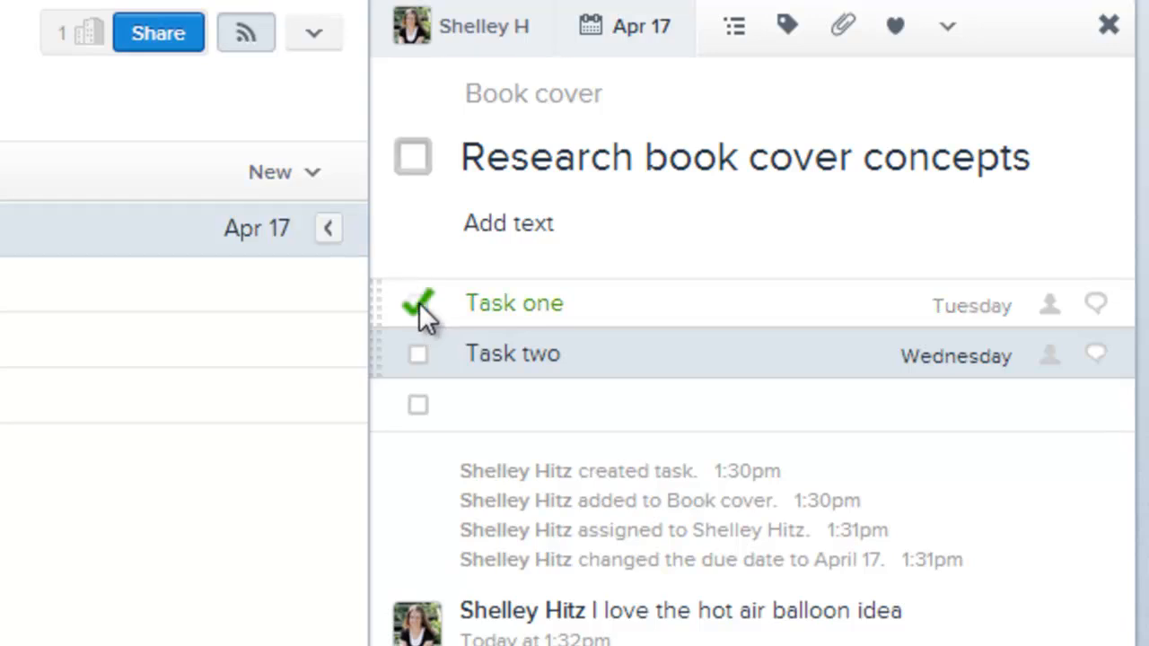
left_click(416, 352)
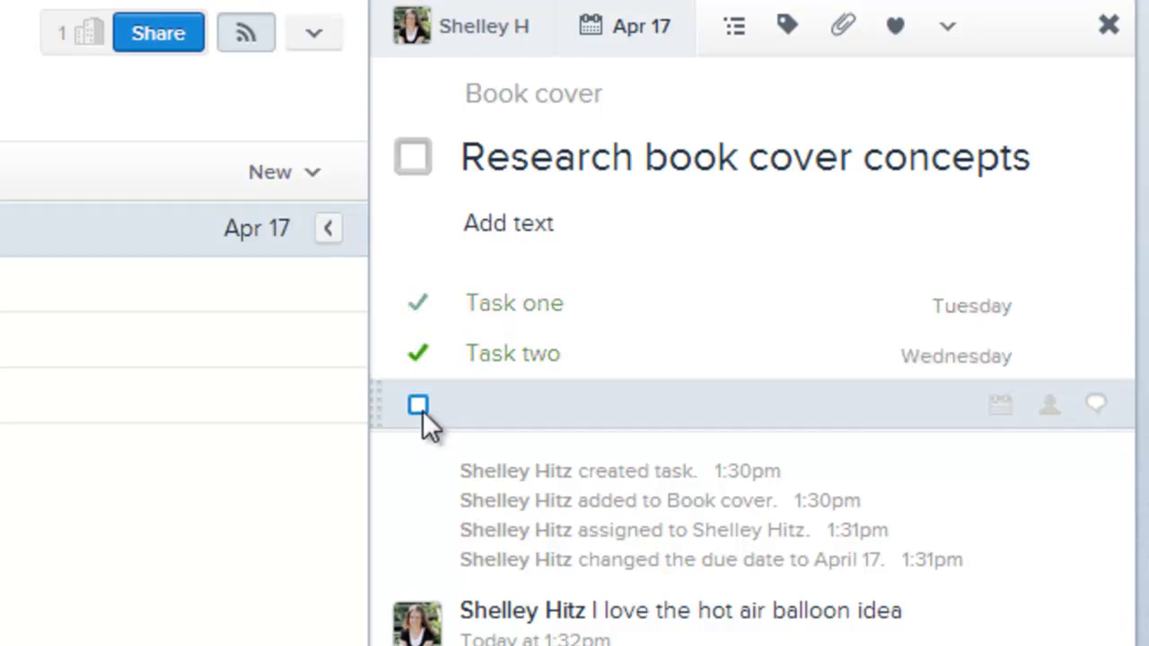
left_click(416, 404)
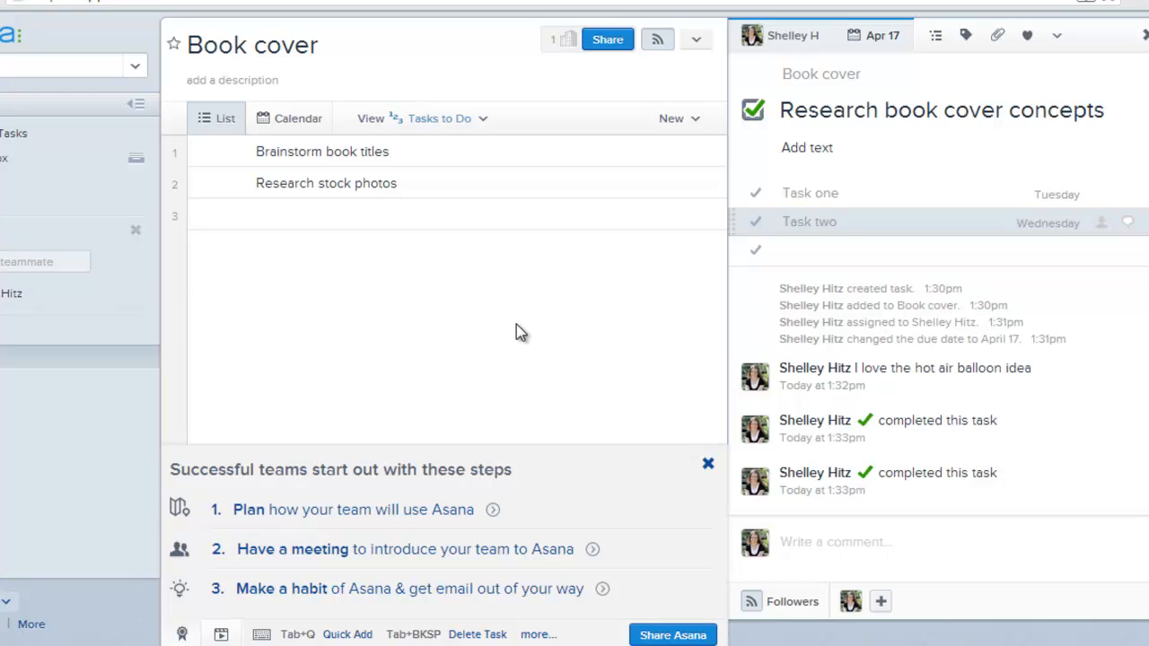
mouse_move(495, 255)
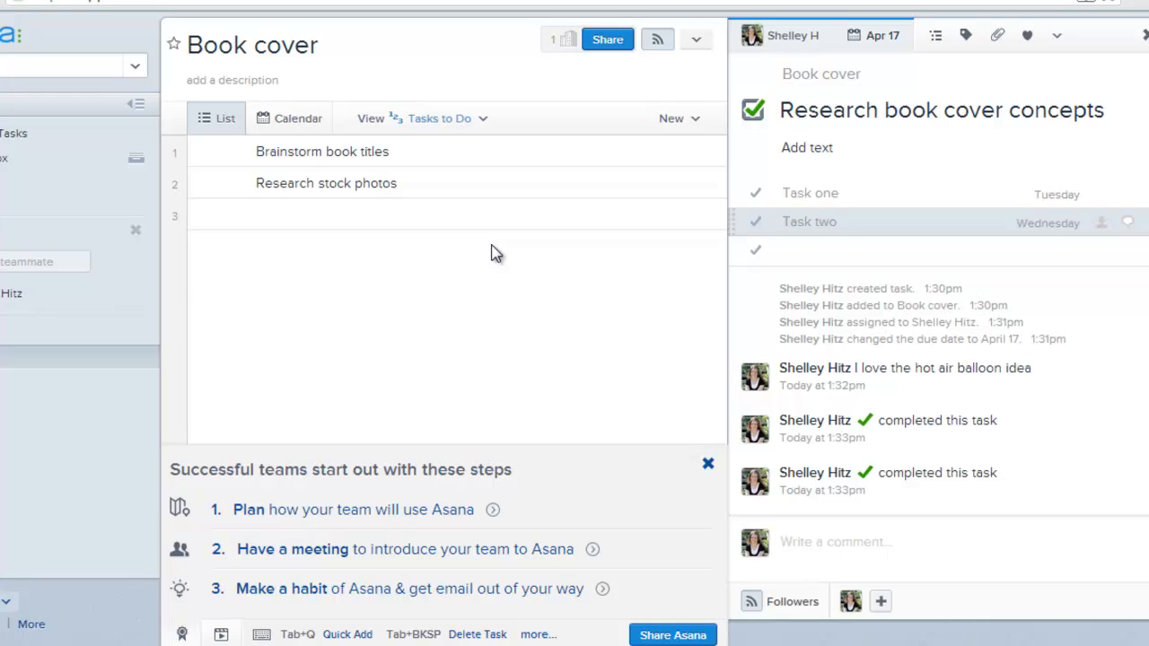
mouse_move(452, 226)
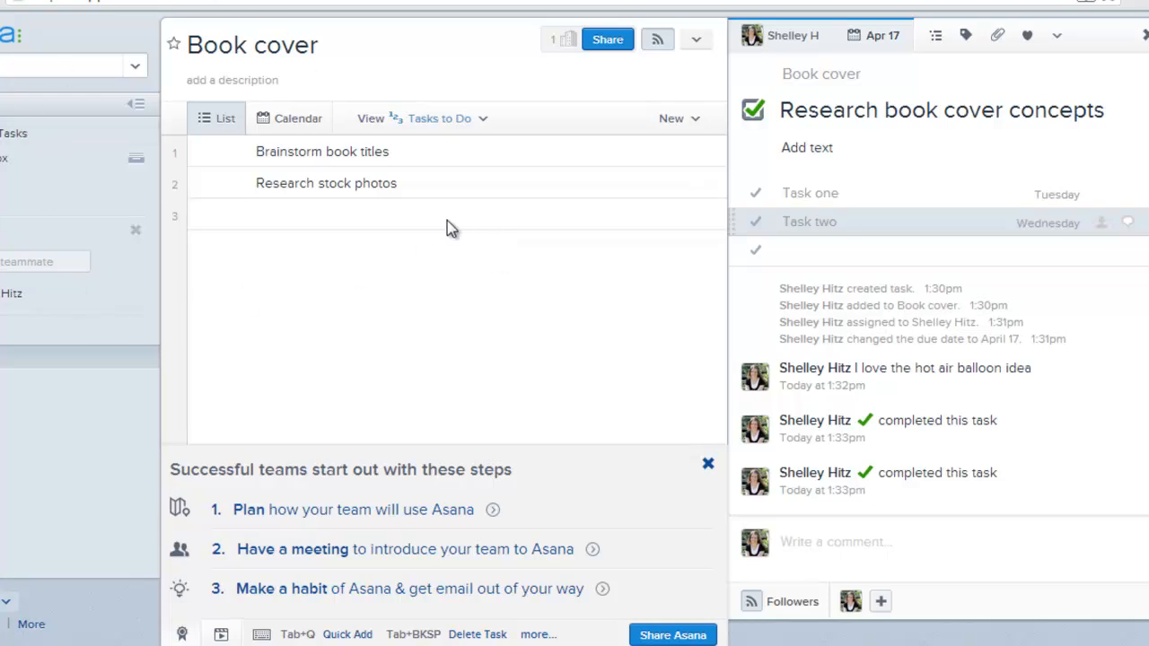
mouse_move(226, 264)
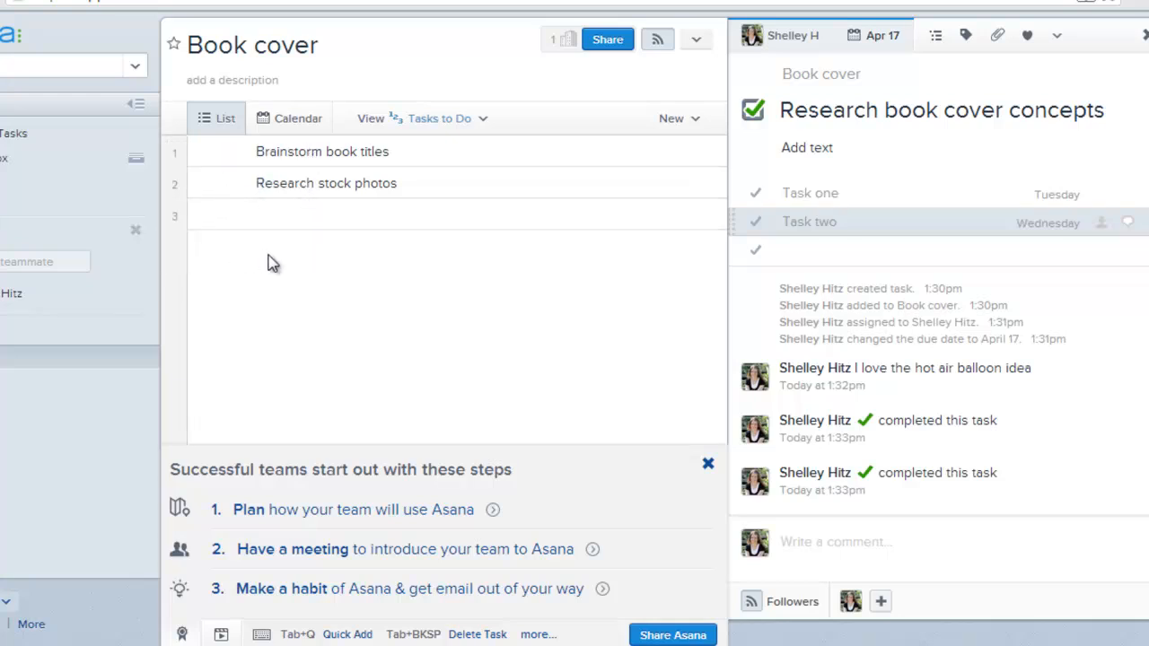
mouse_move(296, 417)
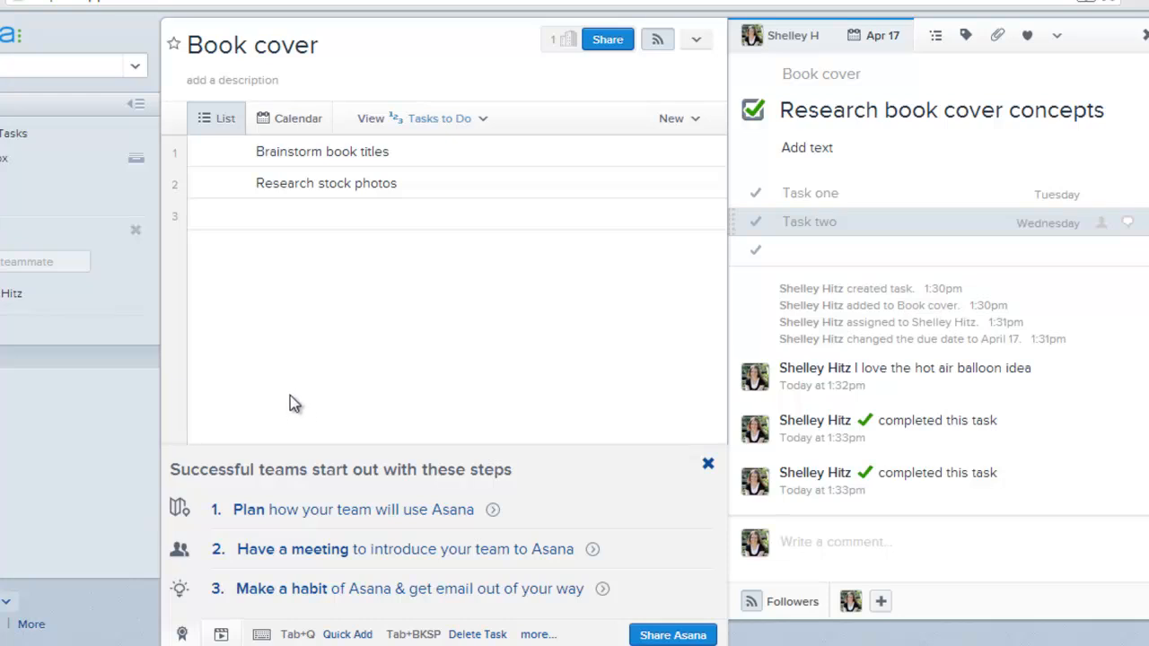
mouse_move(319, 389)
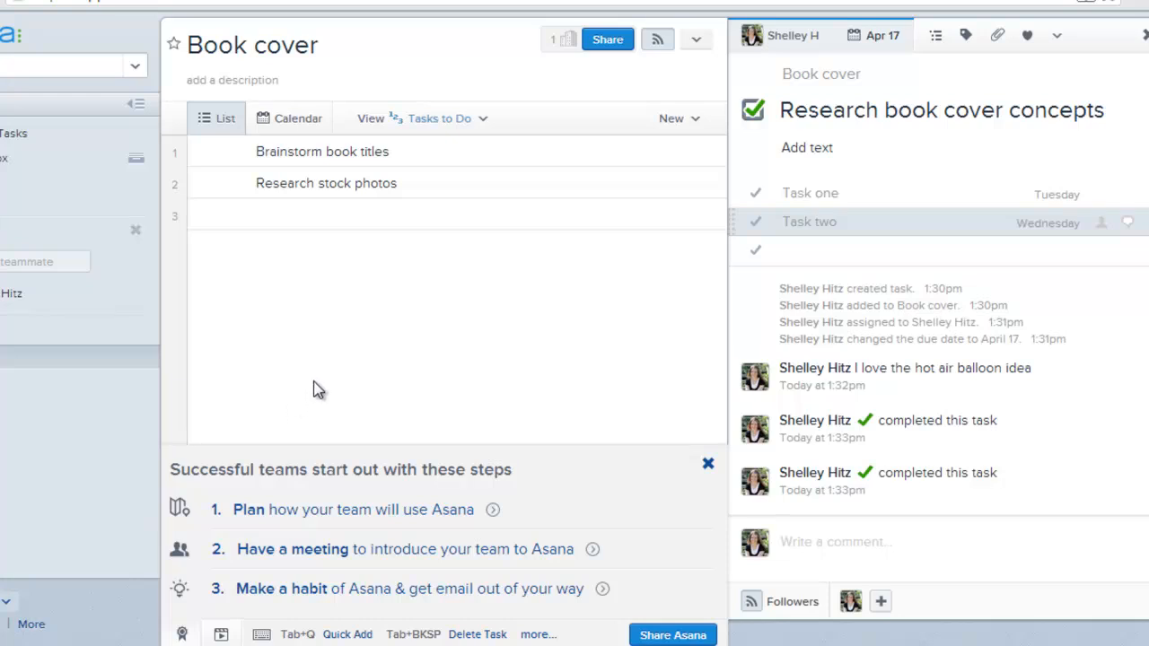